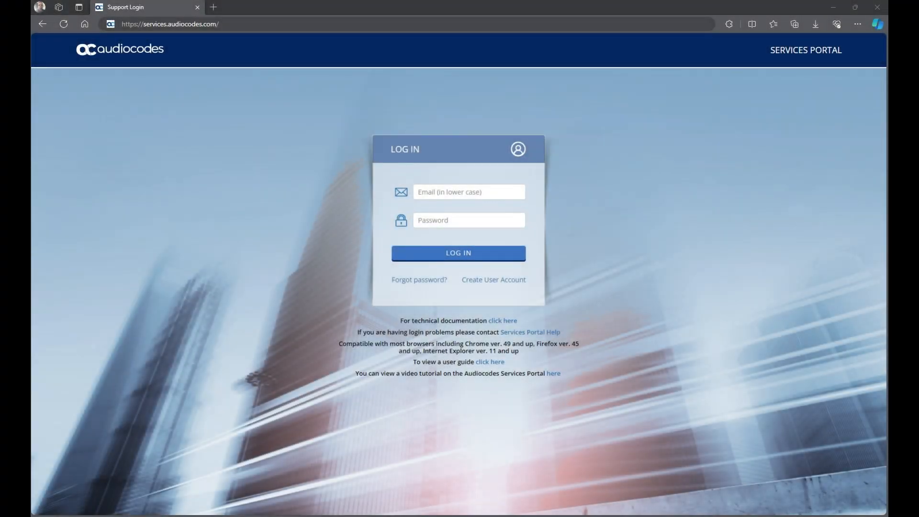
mouse_move(120, 24)
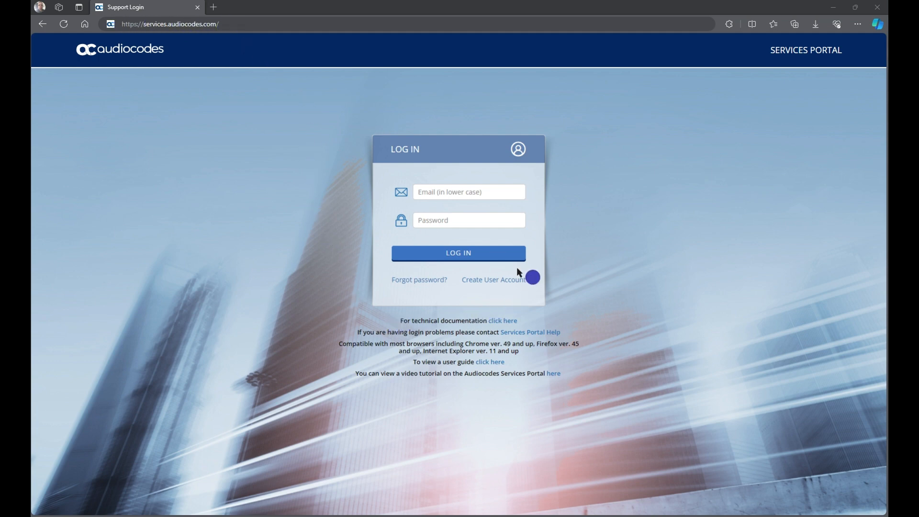
Step: Start a new portal account as a Distributer with Ticketing as primary use
click(493, 280)
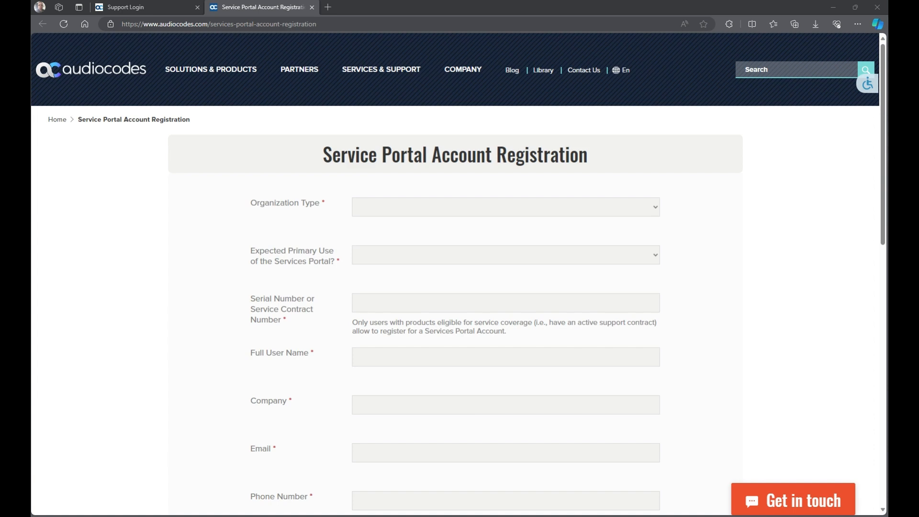
click(505, 206)
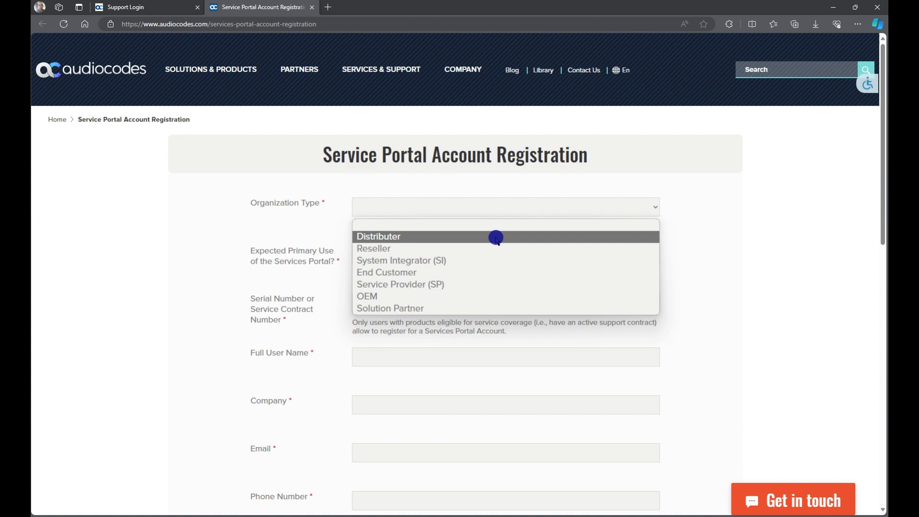
click(378, 237)
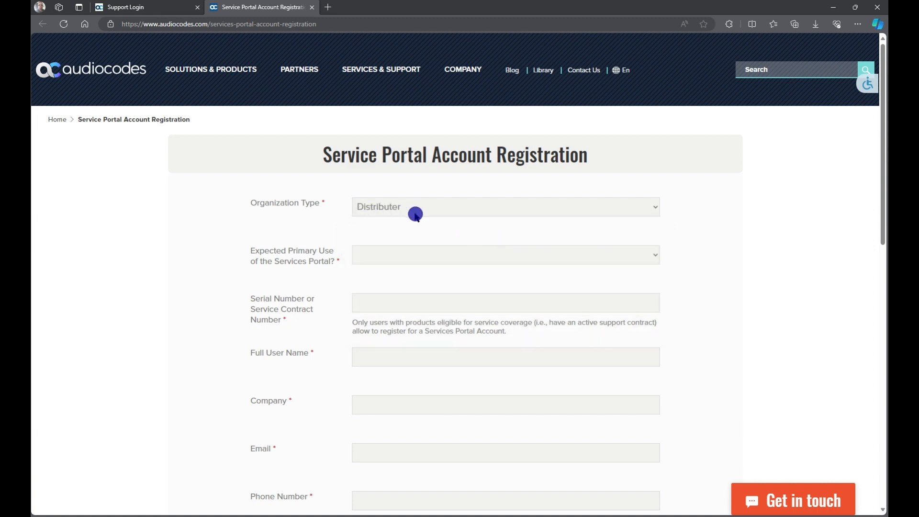
mouse_move(357, 247)
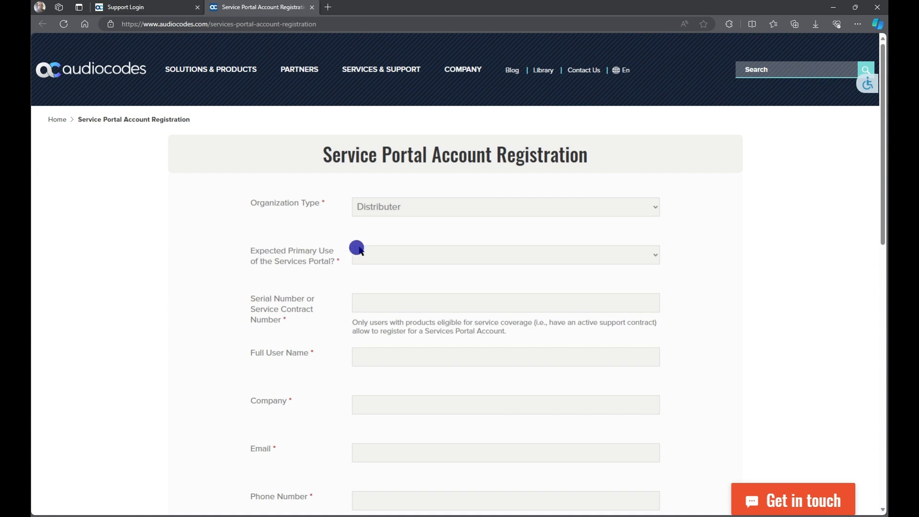
click(504, 254)
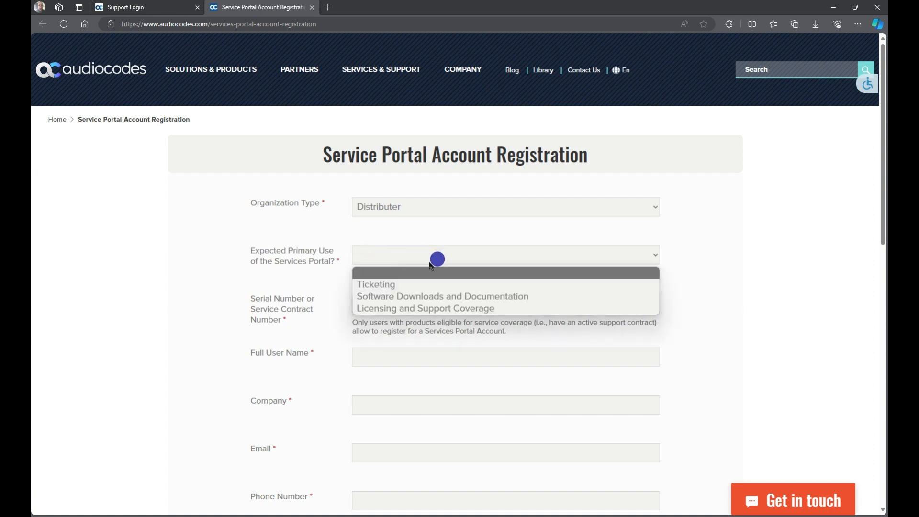
mouse_move(376, 284)
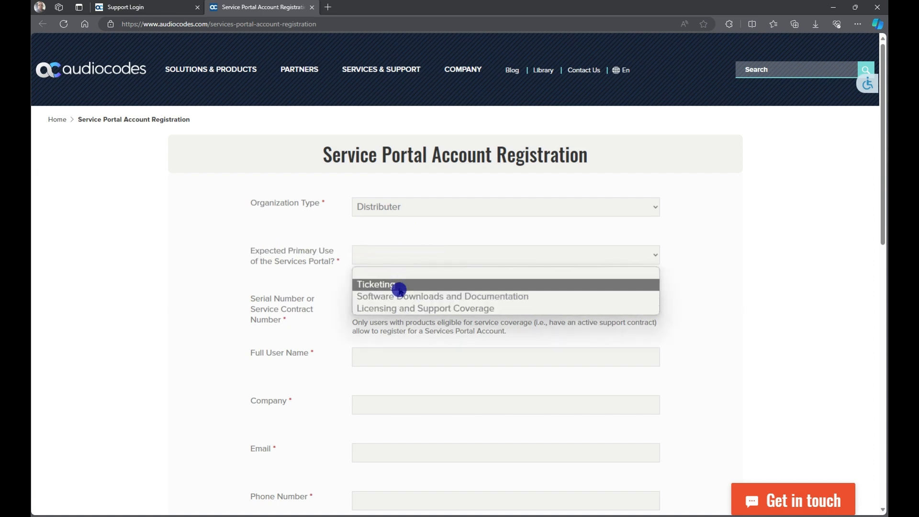
click(375, 284)
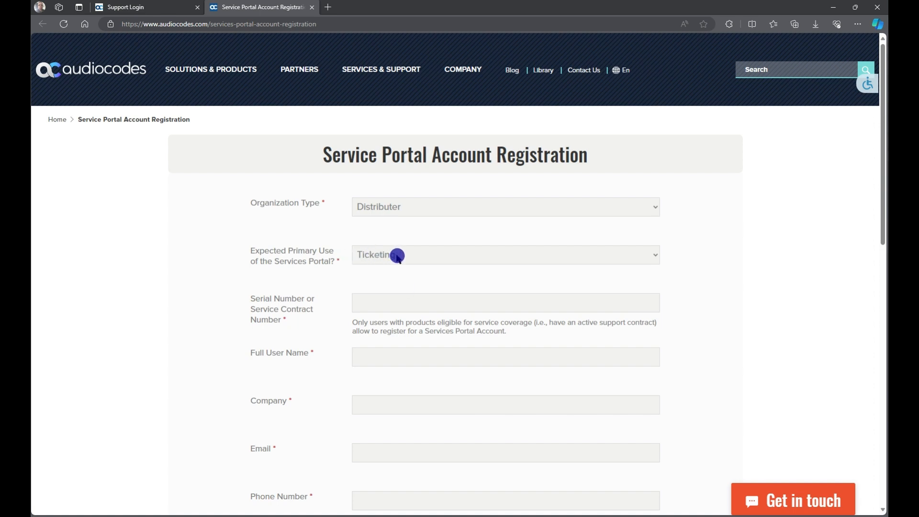
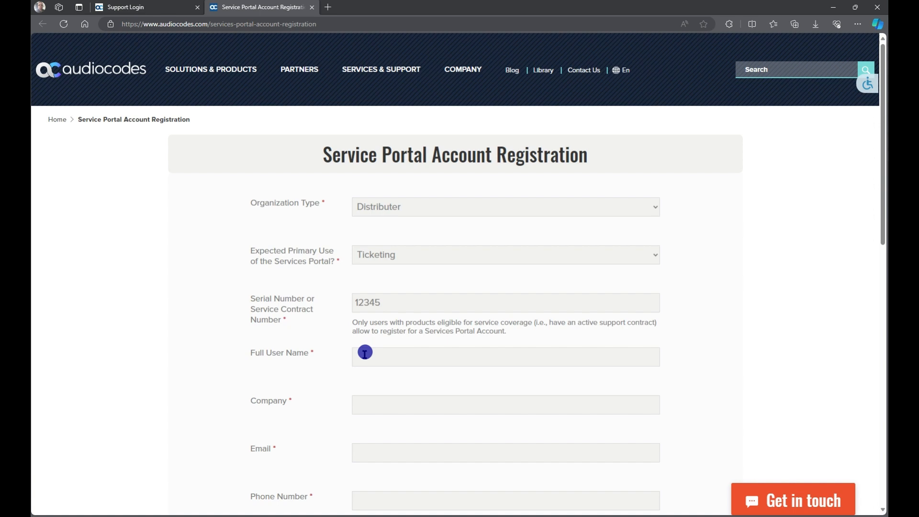
scroll(down, 3)
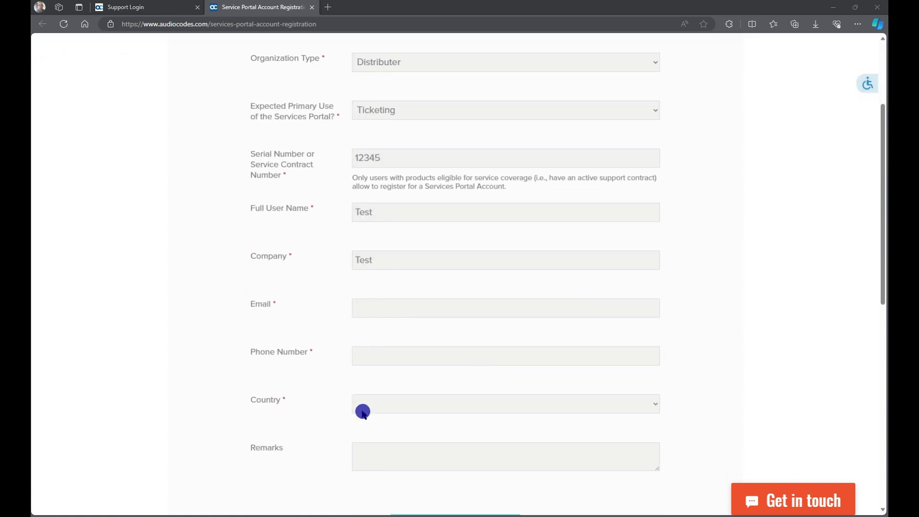
scroll(down, 3)
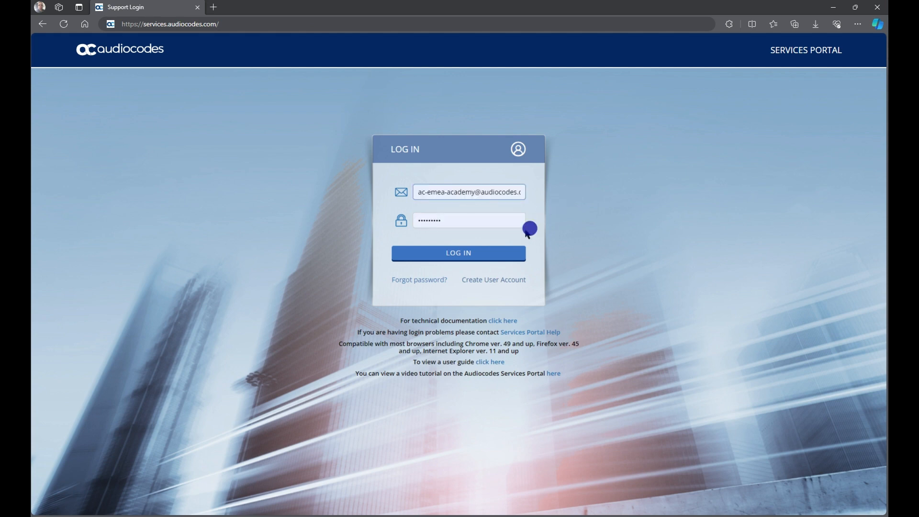
Step: Log in to the Services Portal with the entered credentials
click(457, 253)
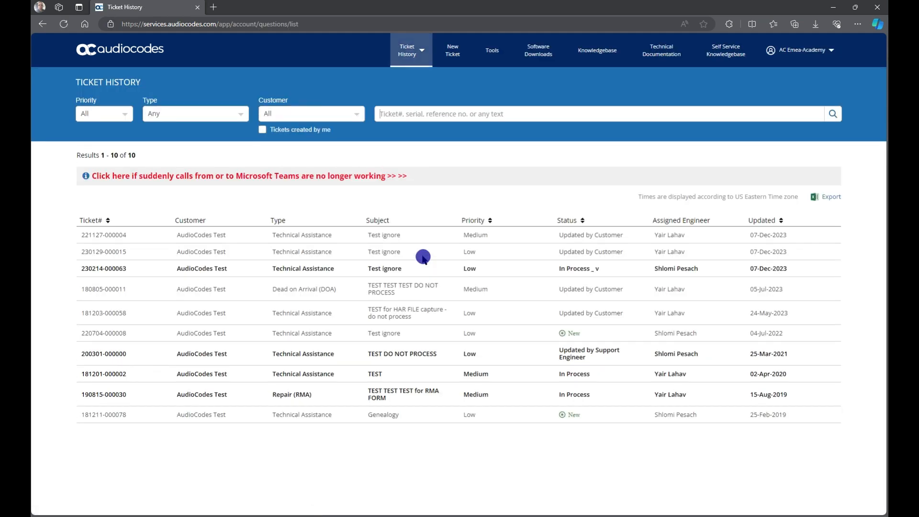
mouse_move(421, 258)
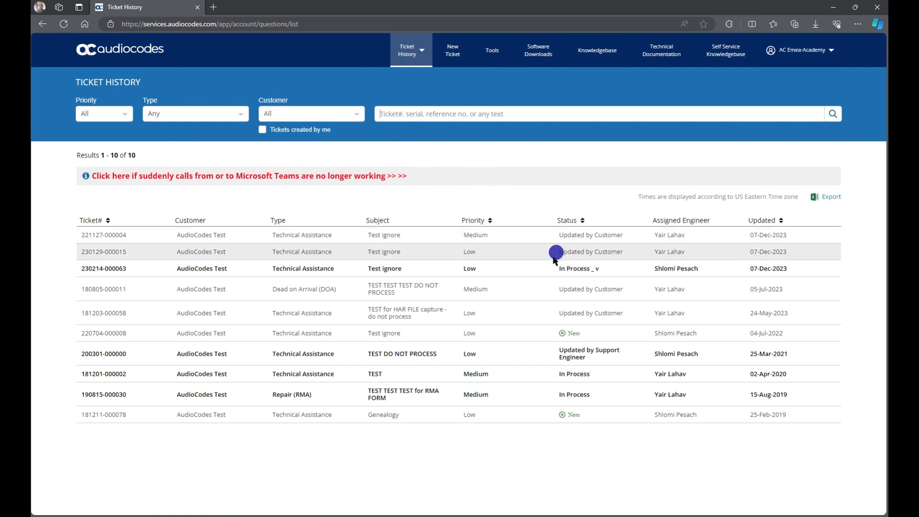
mouse_move(431, 76)
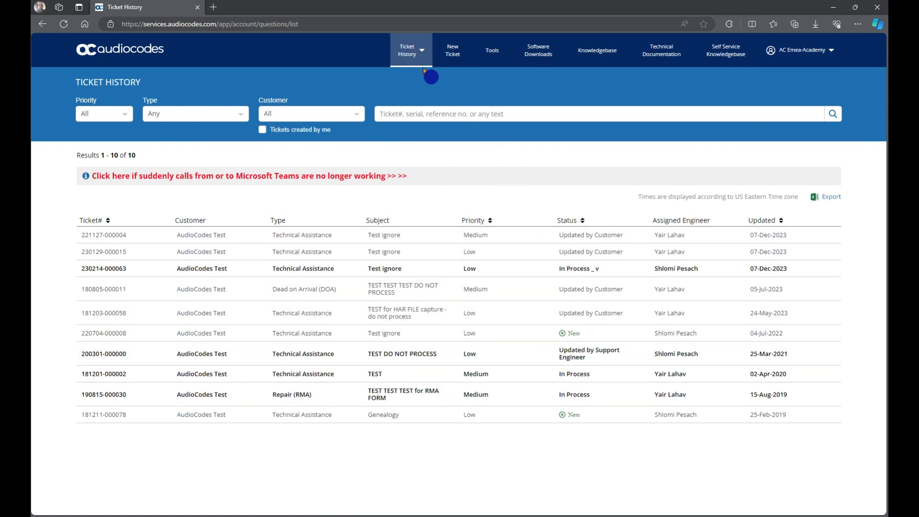
click(410, 49)
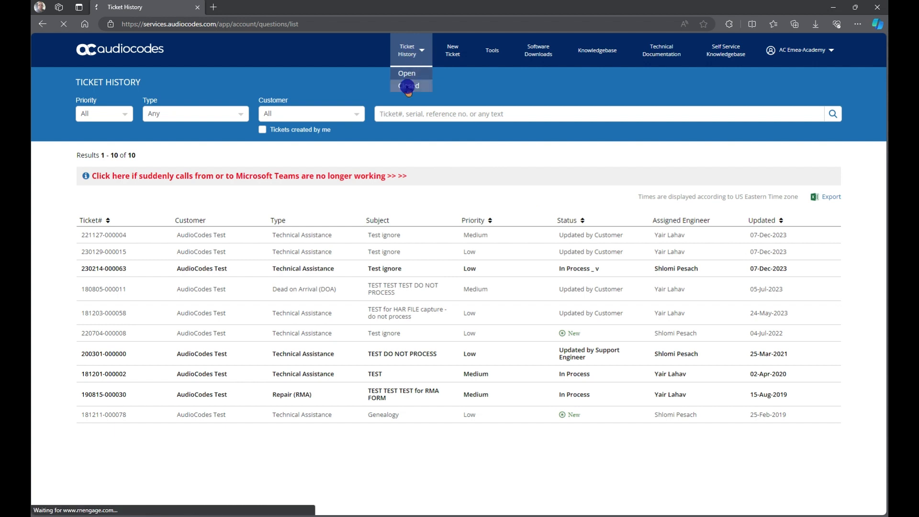
click(407, 85)
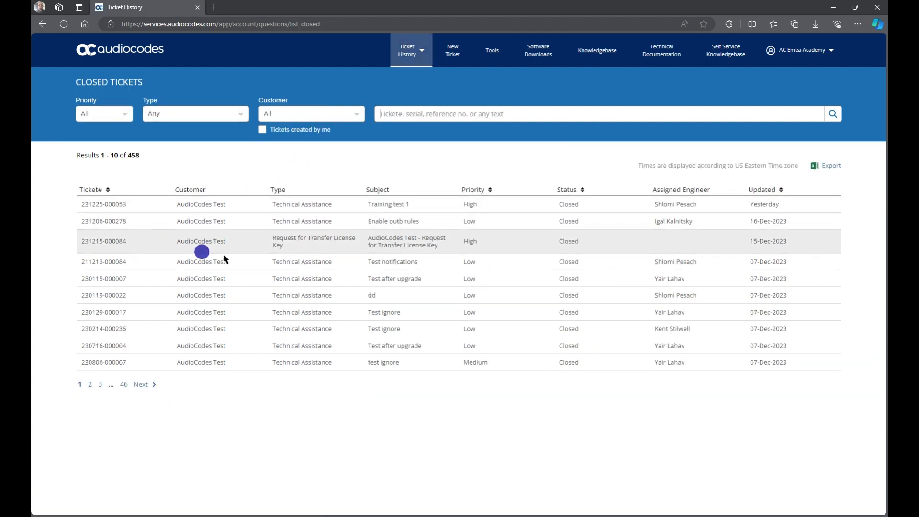
click(411, 49)
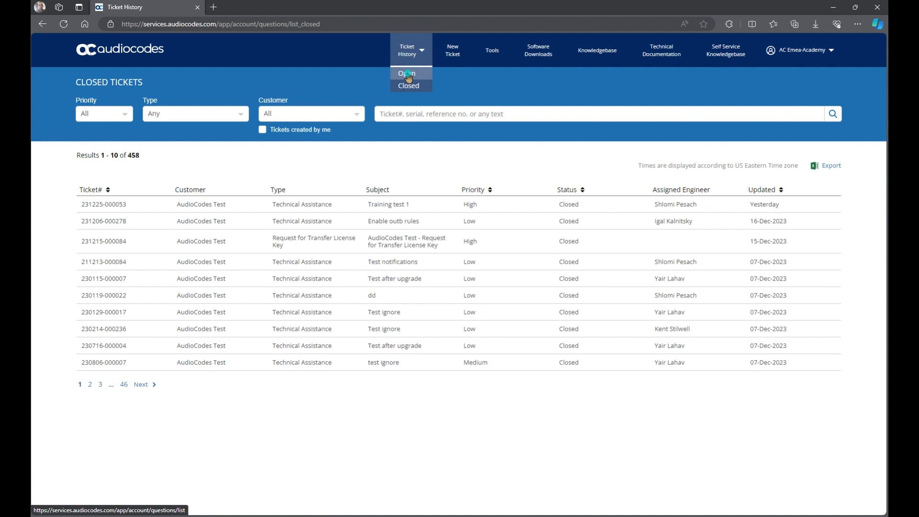
click(407, 73)
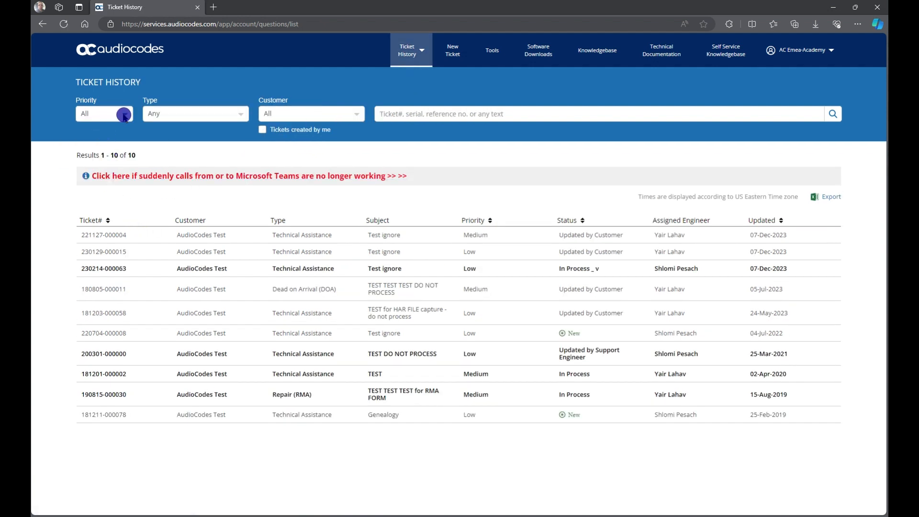
Step: Filter Ticket History to Medium priority and Technical Assistance type
click(104, 113)
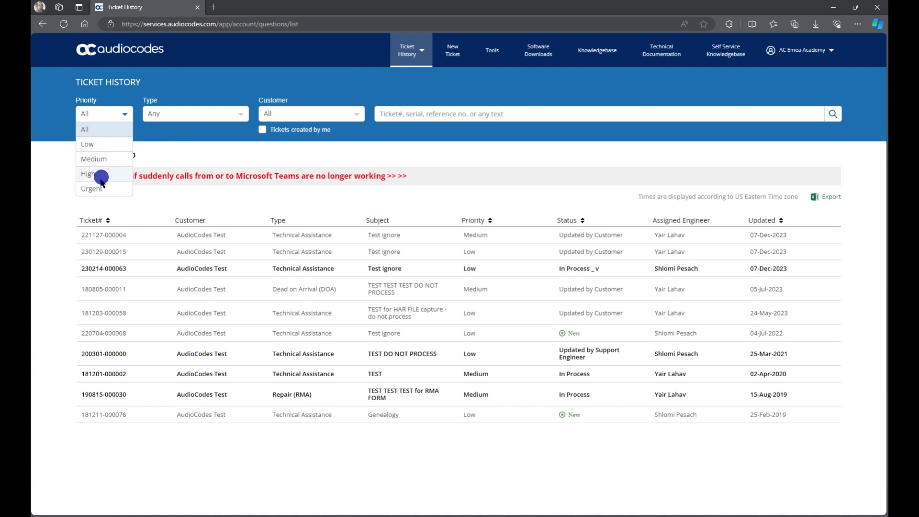
click(94, 150)
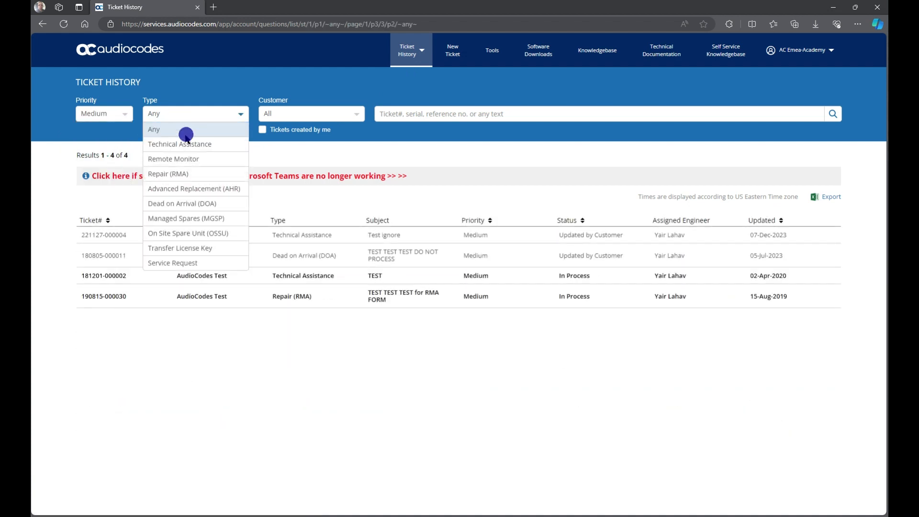
mouse_move(186, 173)
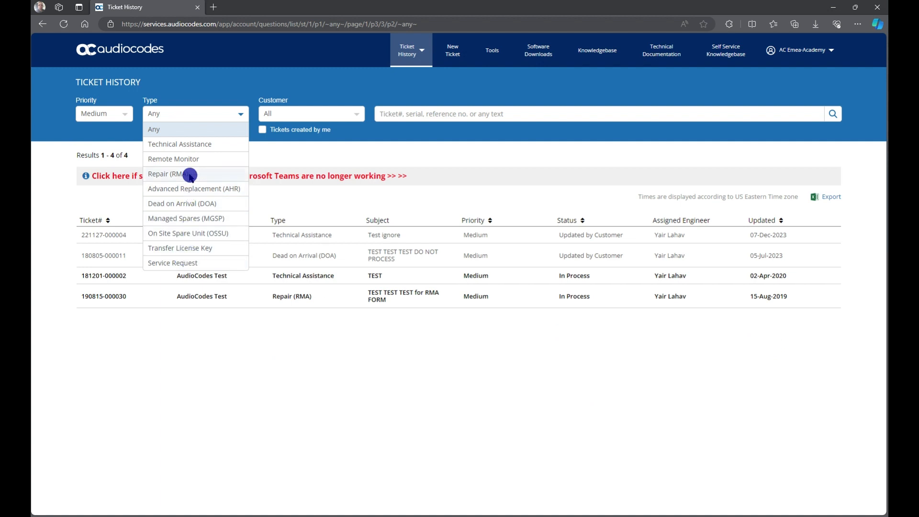
click(180, 144)
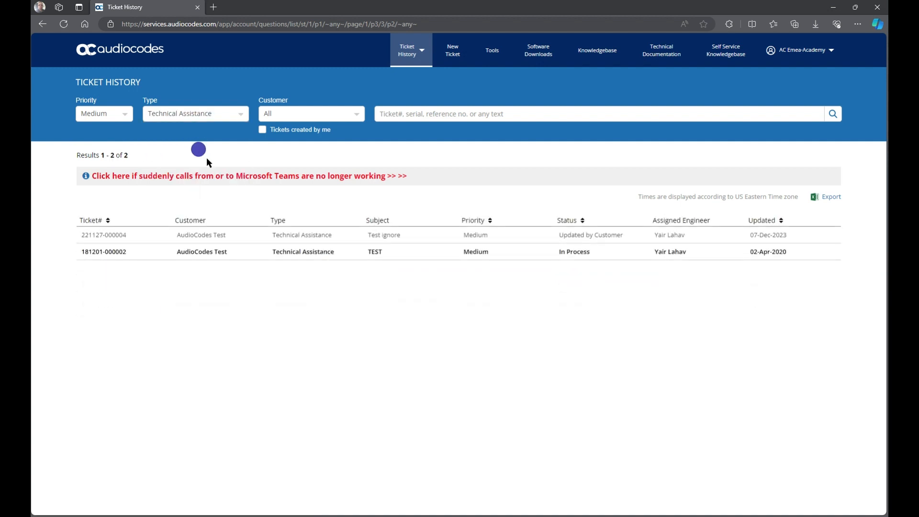
mouse_move(554, 189)
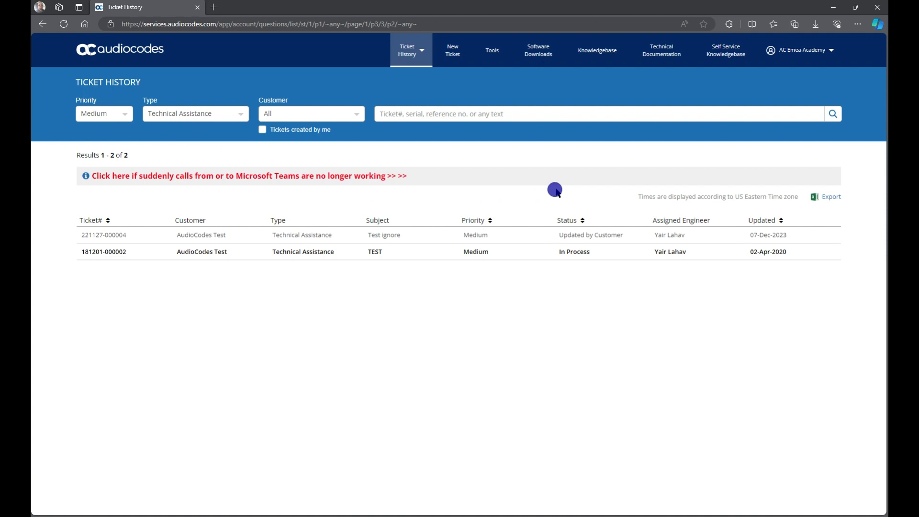
mouse_move(562, 190)
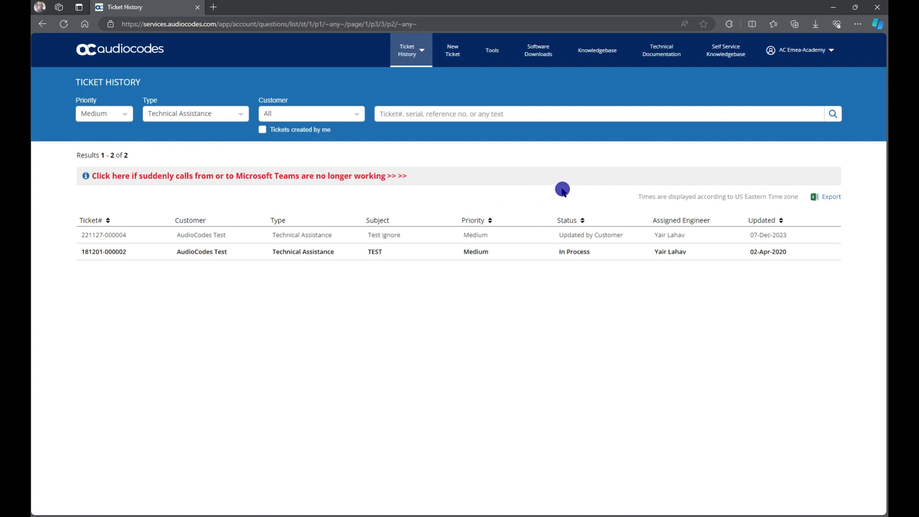
mouse_move(306, 150)
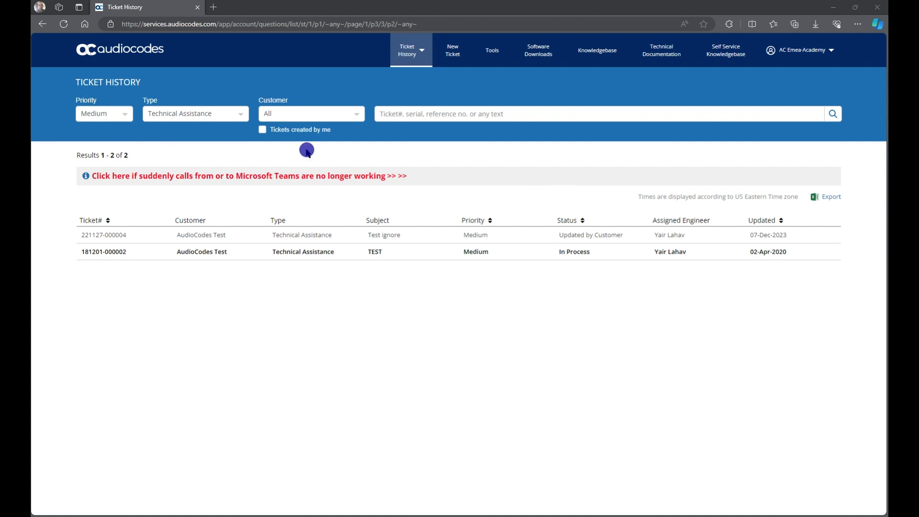
Step: Start a new ticket and pick Technical Assistance from the category groups
click(452, 49)
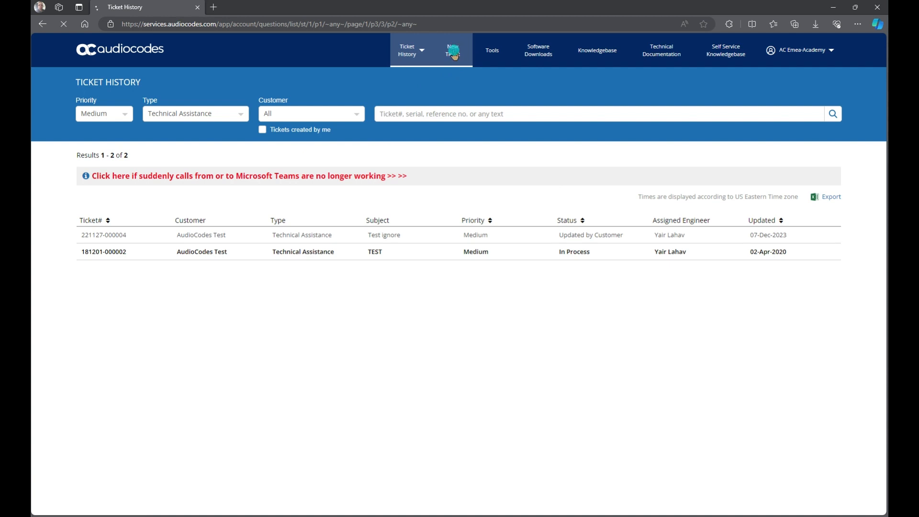
click(451, 50)
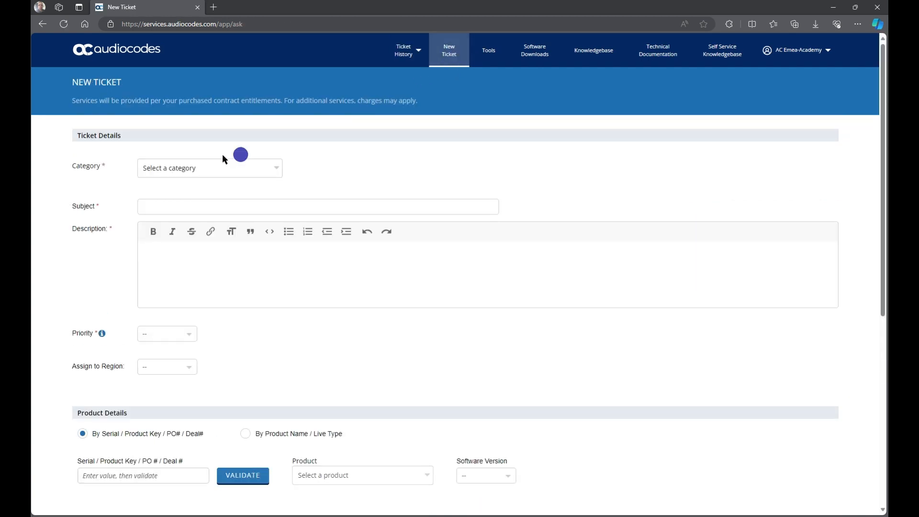
mouse_move(147, 168)
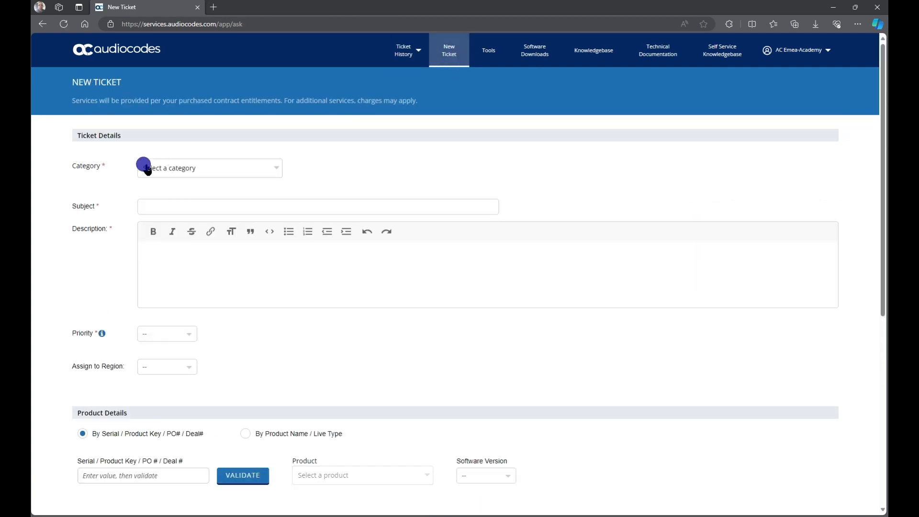
click(209, 168)
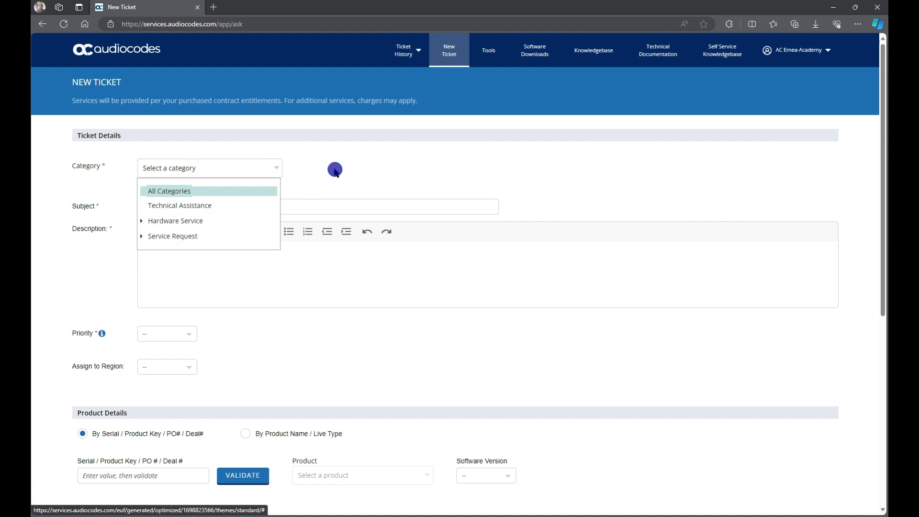
mouse_move(148, 199)
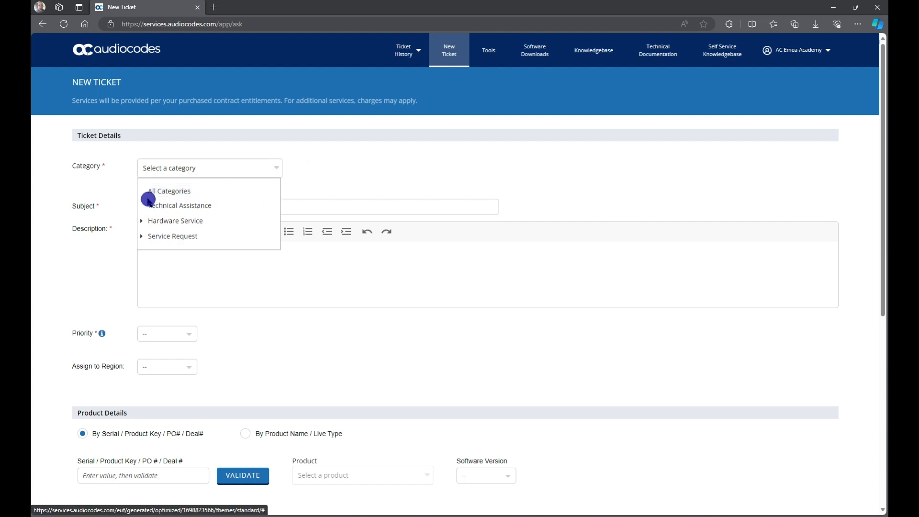
mouse_move(202, 205)
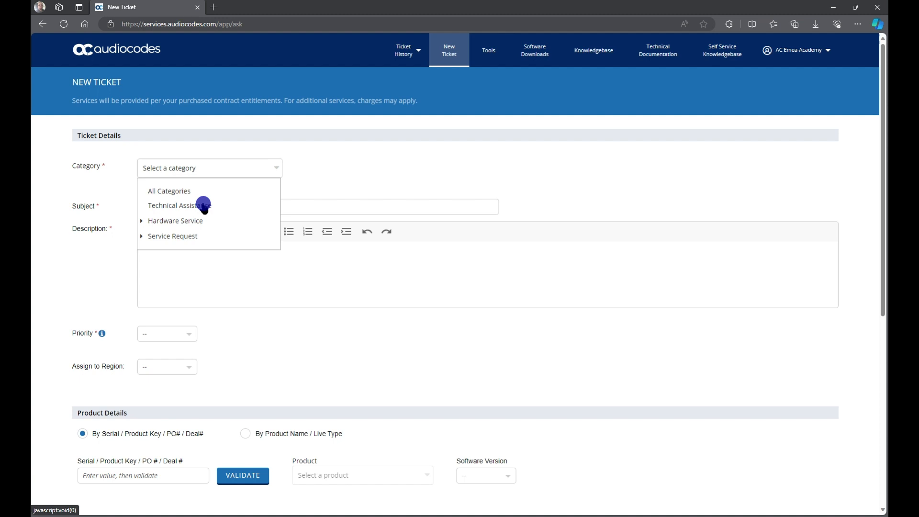
click(174, 220)
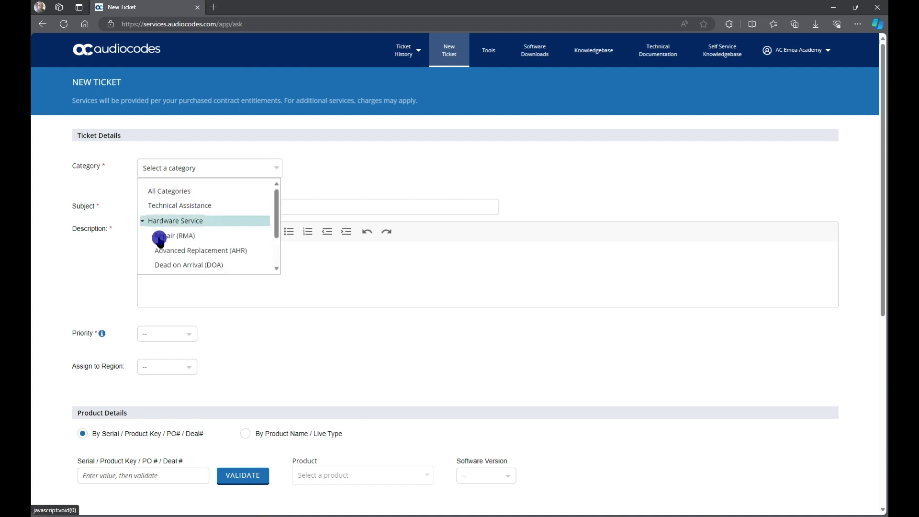
scroll(down, 3)
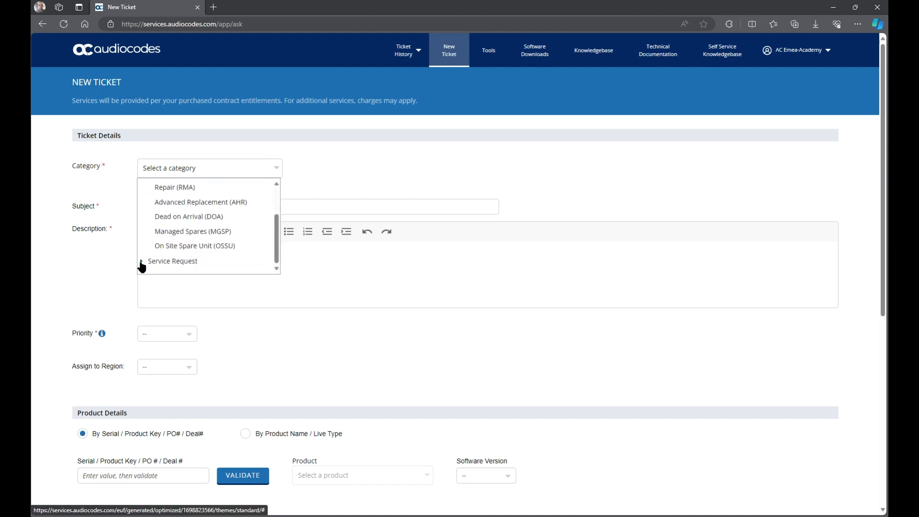
scroll(down, 3)
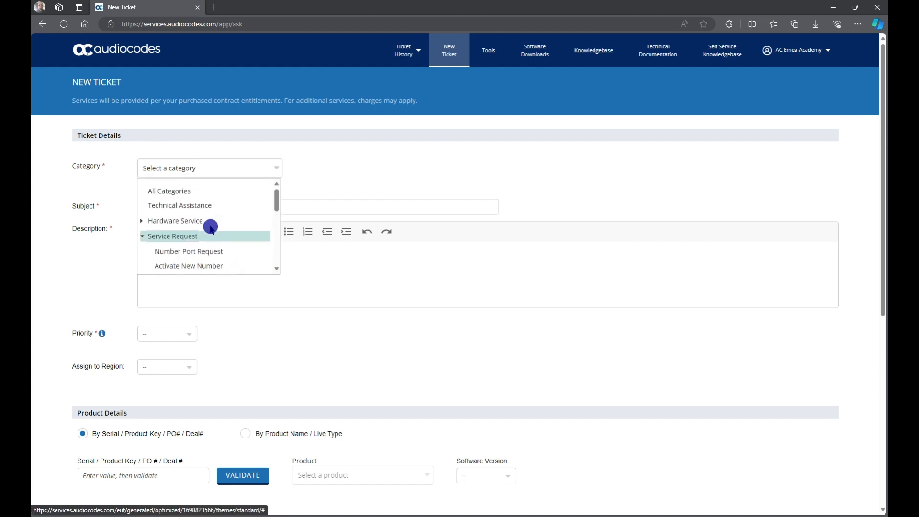
click(180, 205)
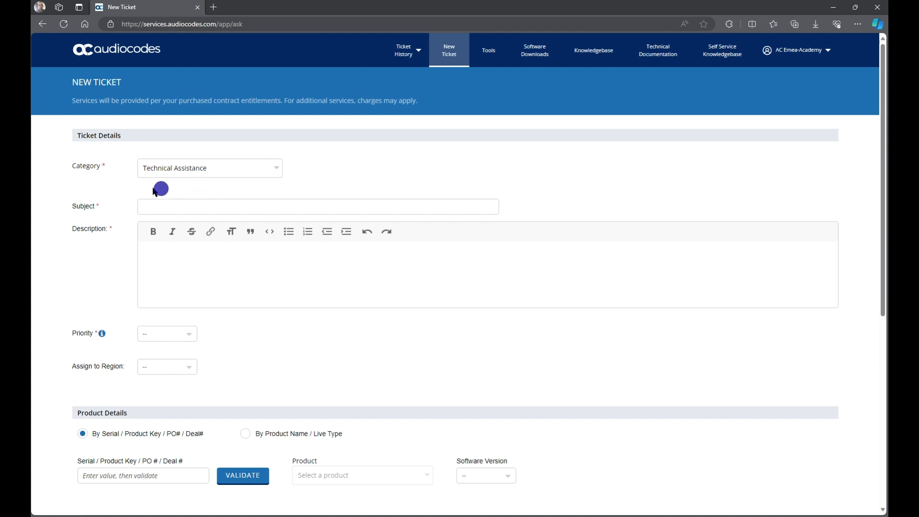
Step: Enter subject 'Teams IP-phone keeps disconnecting', add a description, and set priority Urgent
text(Teams IP-phone keeps disconnecting)
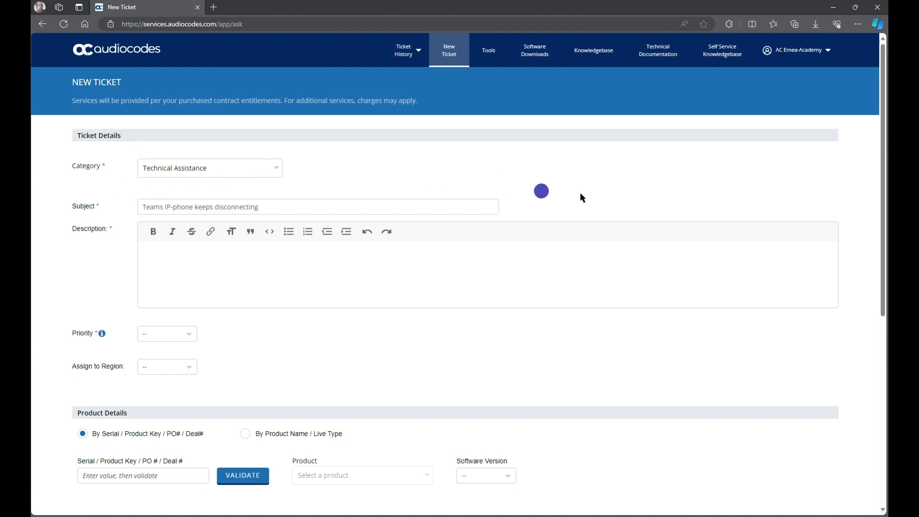
mouse_move(610, 195)
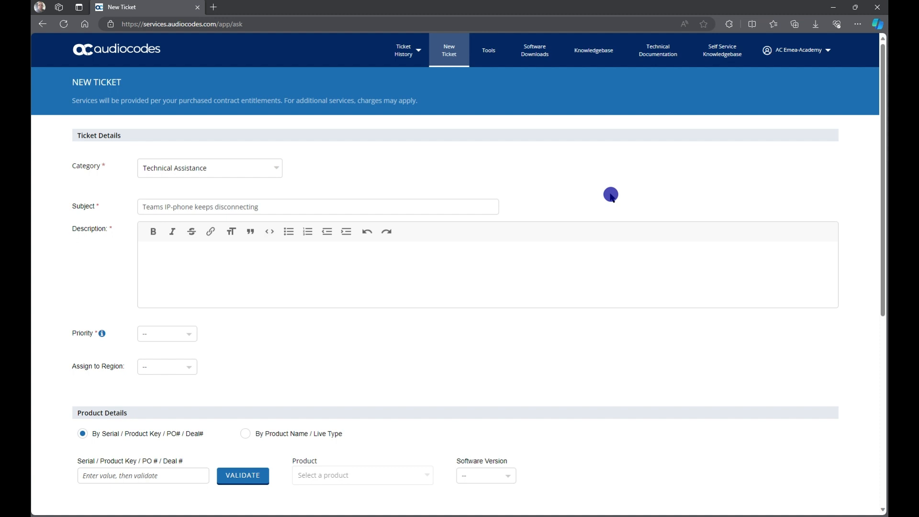
click(327, 259)
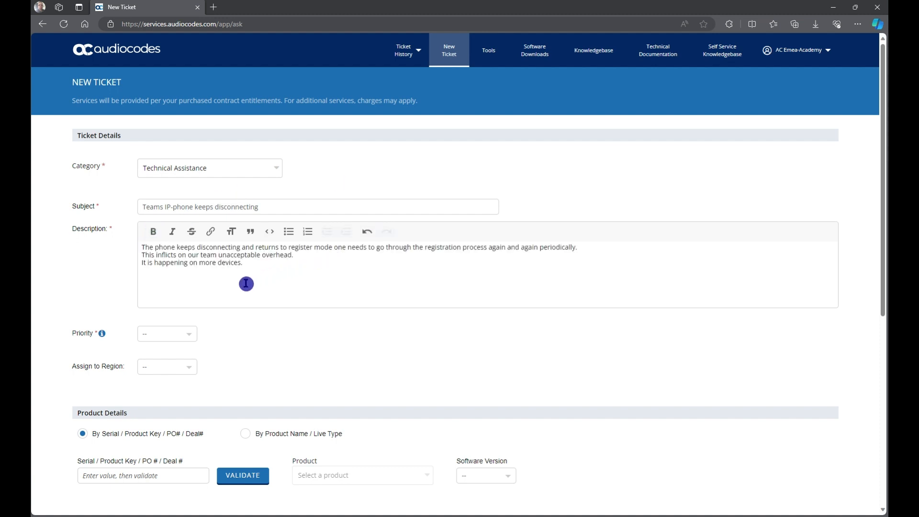
mouse_move(193, 336)
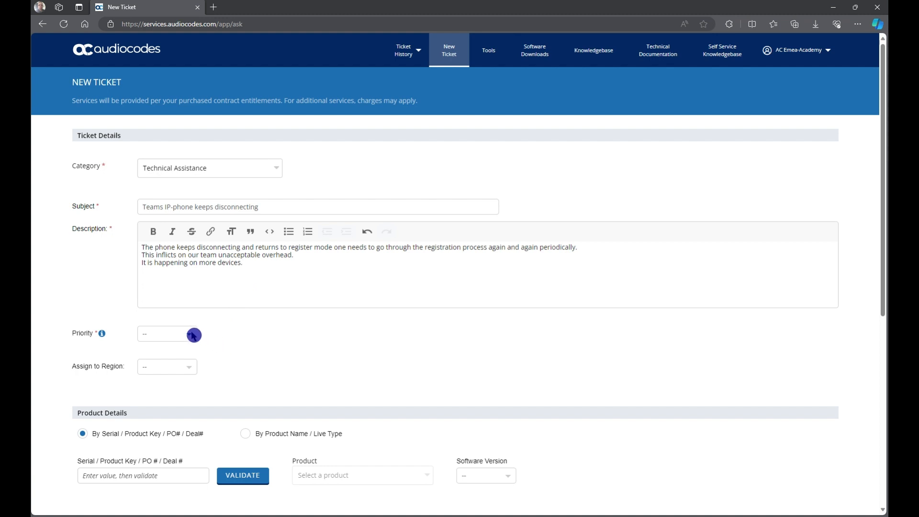
click(167, 334)
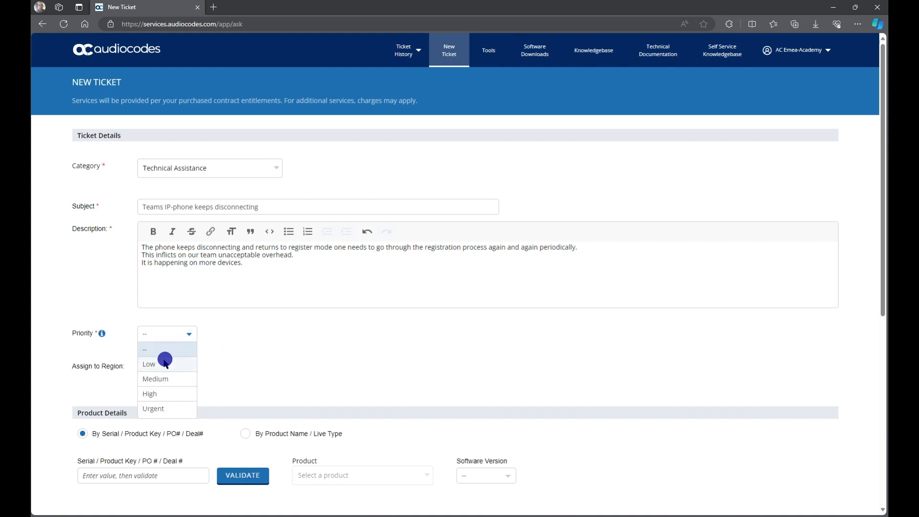
mouse_move(164, 408)
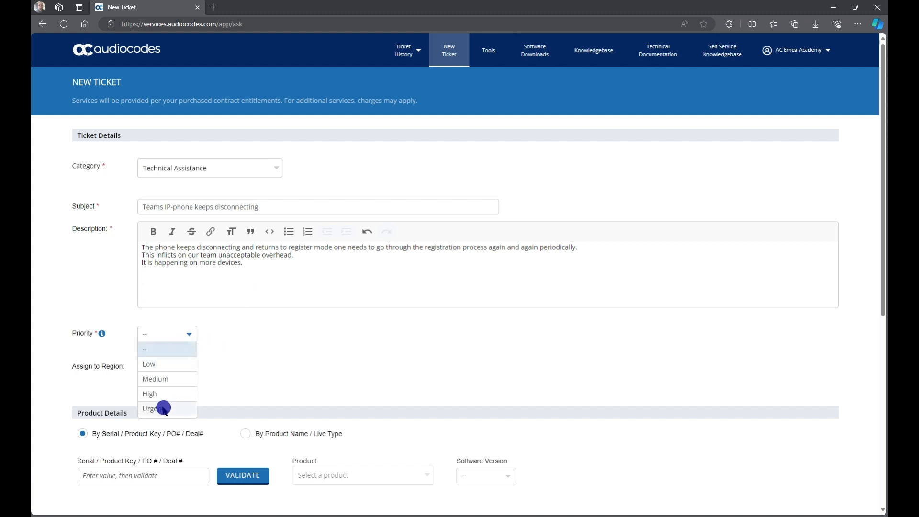
click(151, 409)
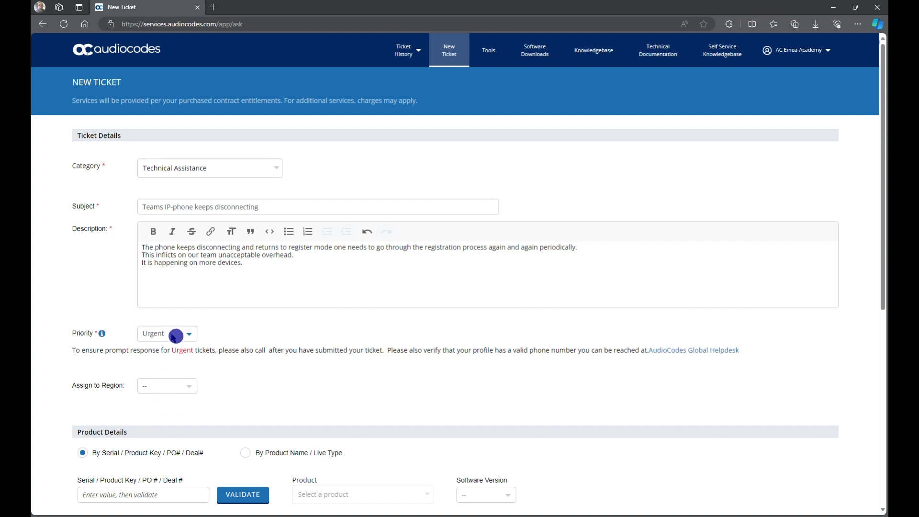
mouse_move(128, 355)
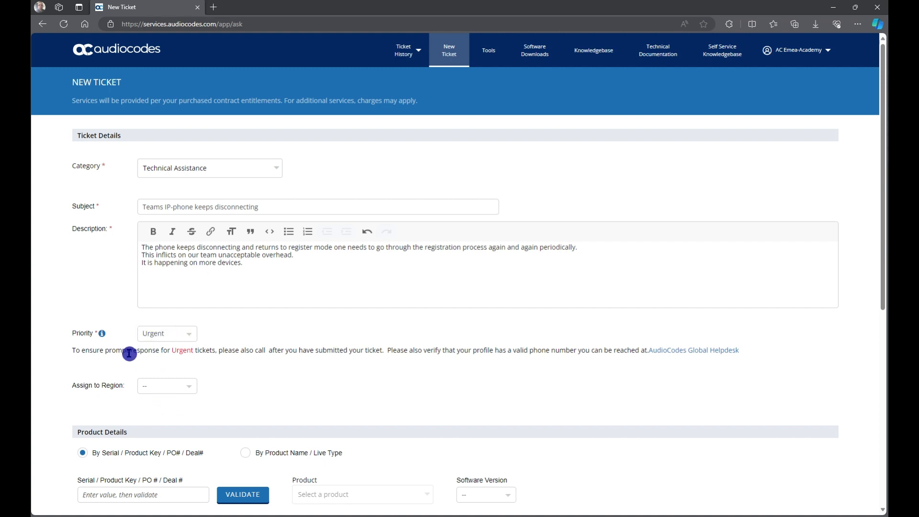
mouse_move(228, 353)
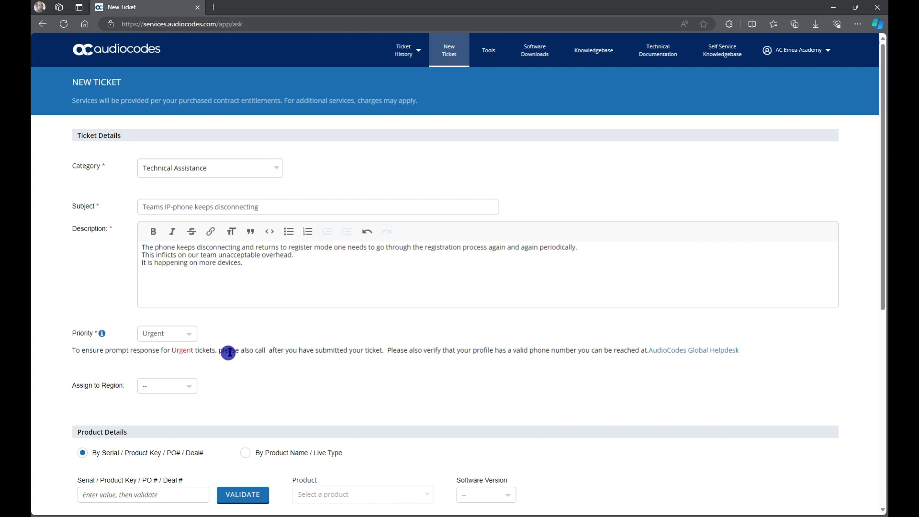
mouse_move(341, 355)
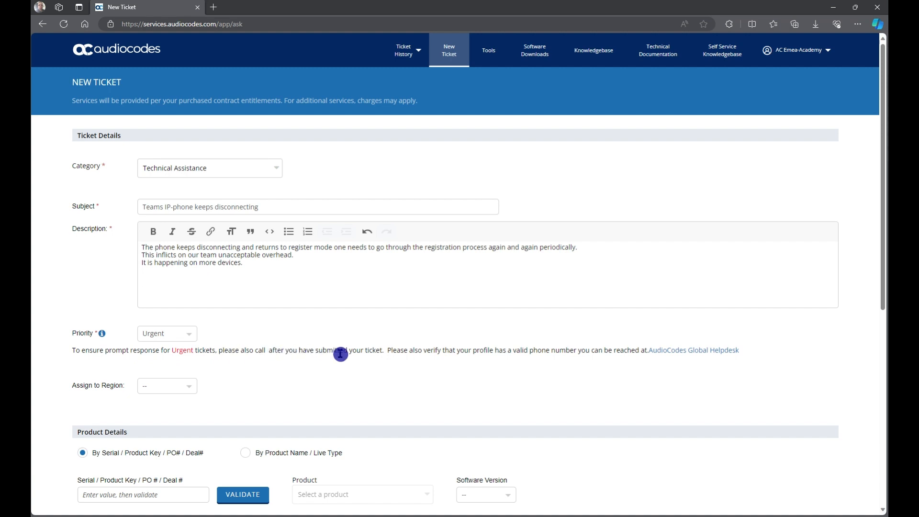
mouse_move(579, 357)
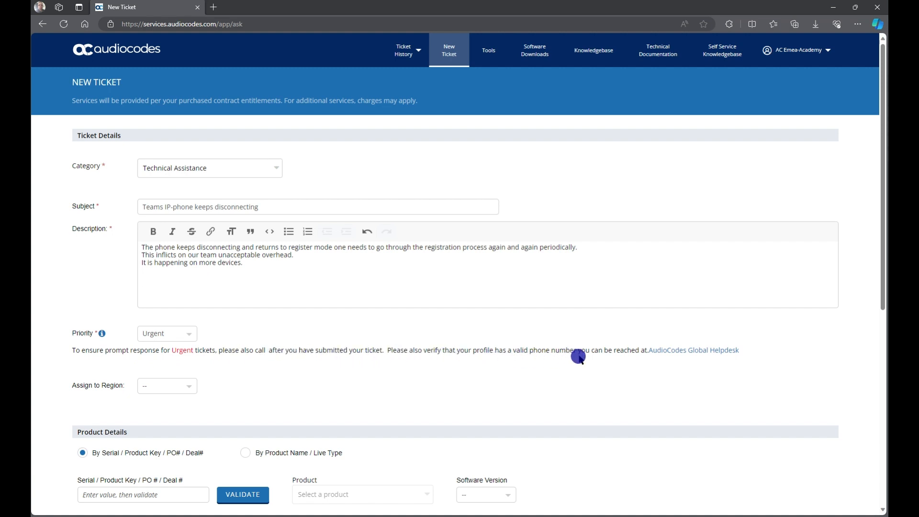
mouse_move(736, 352)
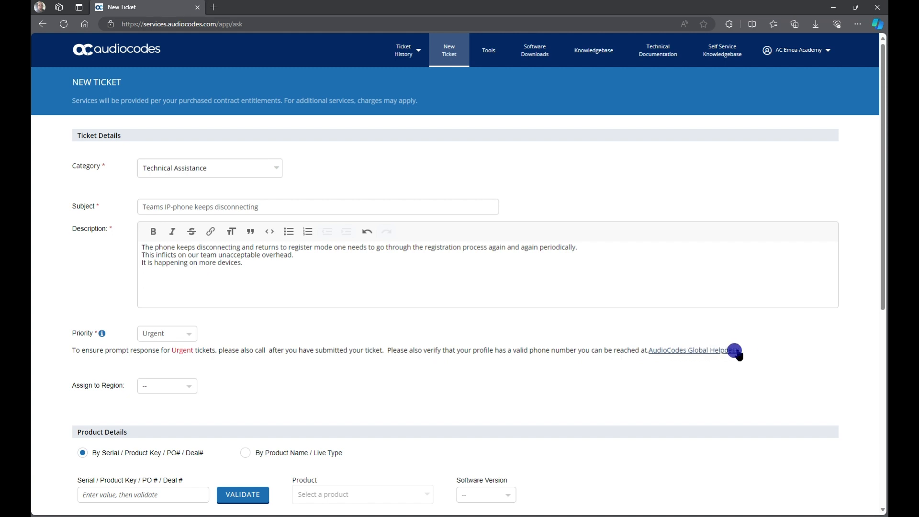
mouse_move(718, 355)
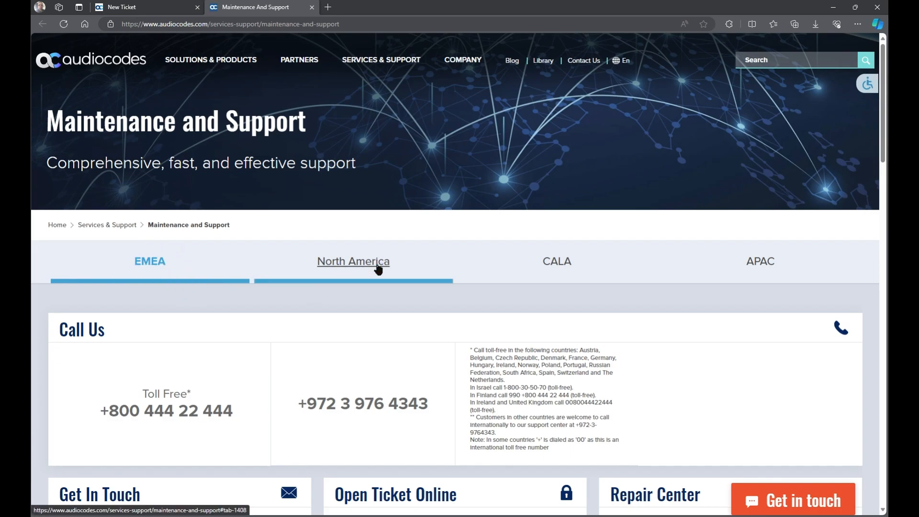
Step: View the North America, CALA, then APAC support phone numbers
click(353, 261)
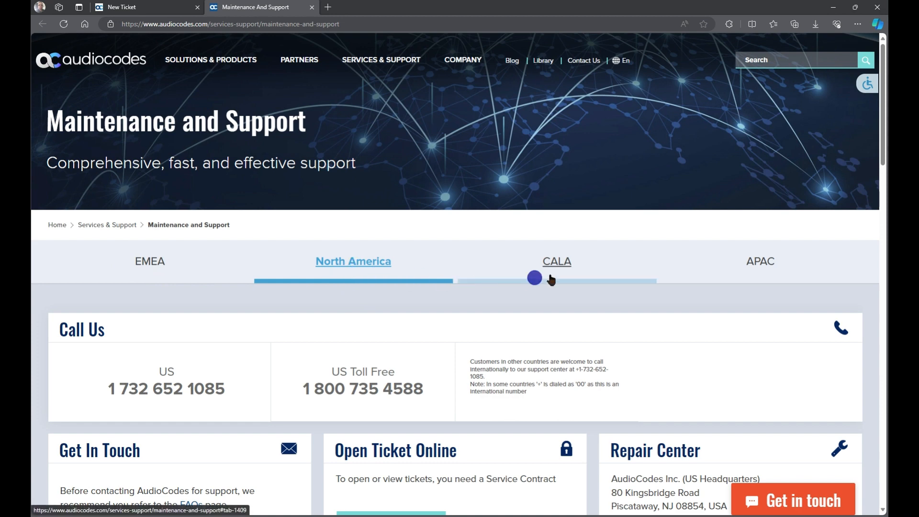
click(556, 261)
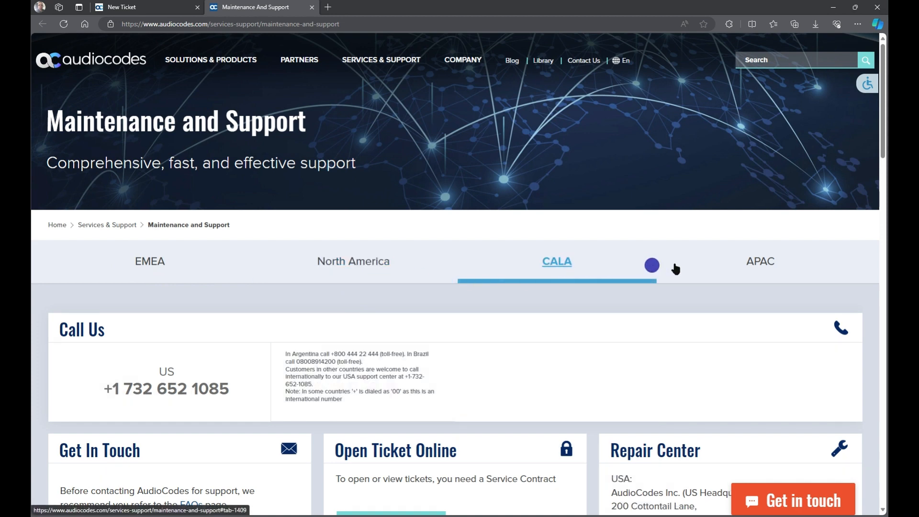
click(759, 262)
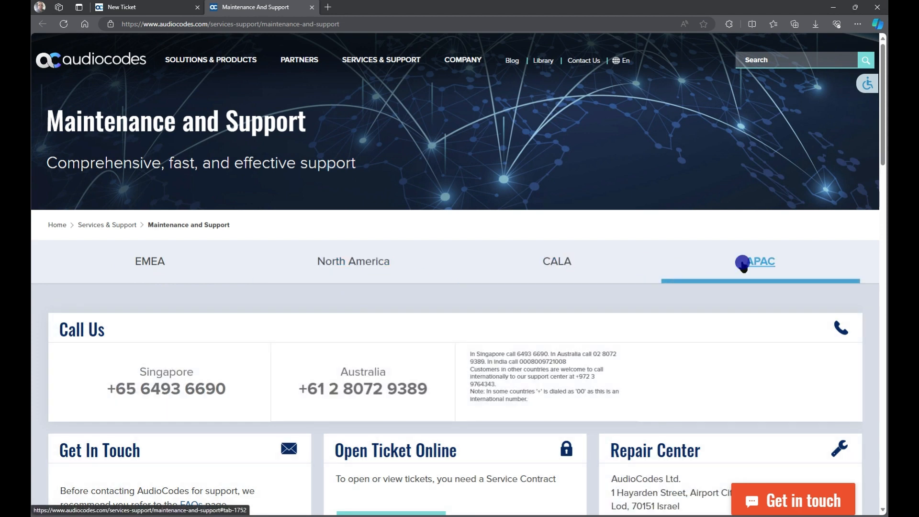
mouse_move(666, 225)
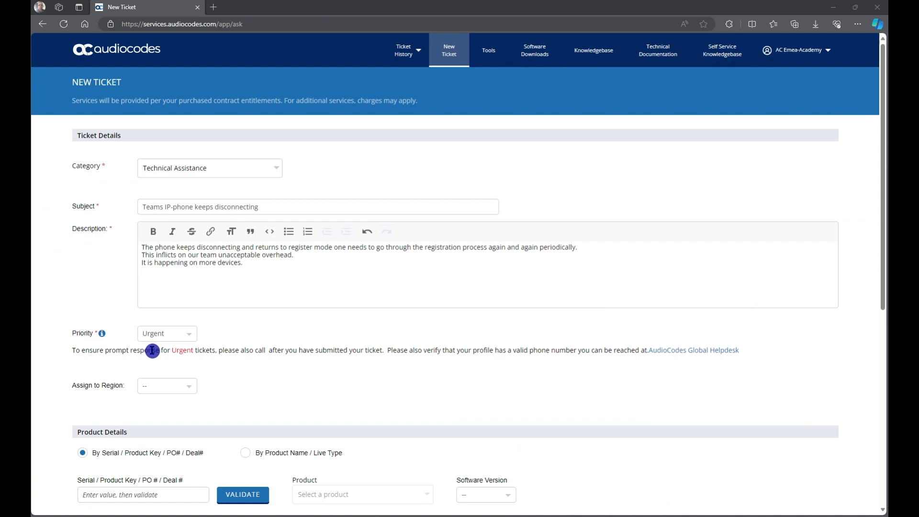
scroll(down, 3)
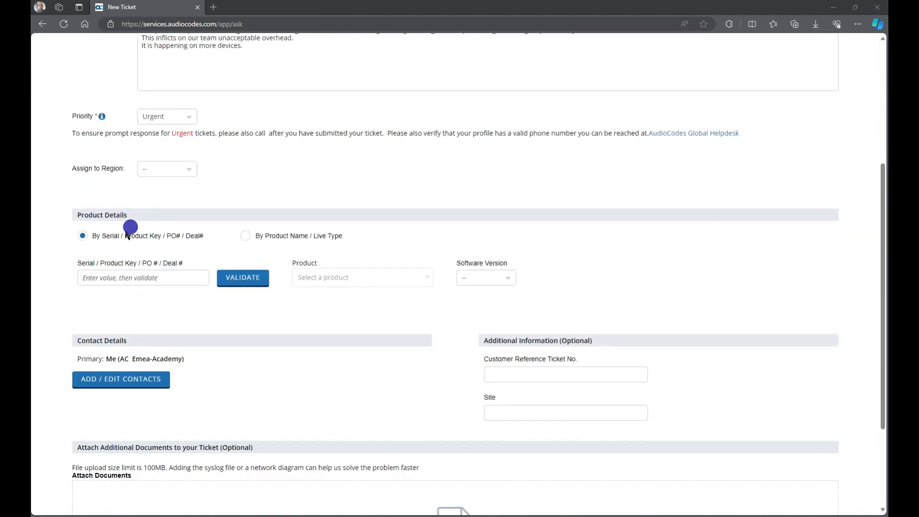
mouse_move(147, 267)
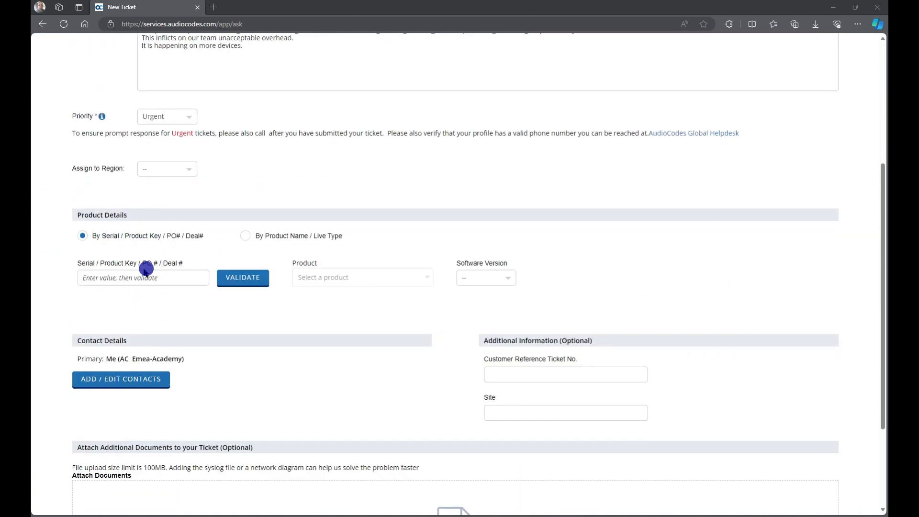
text(SC13866110)
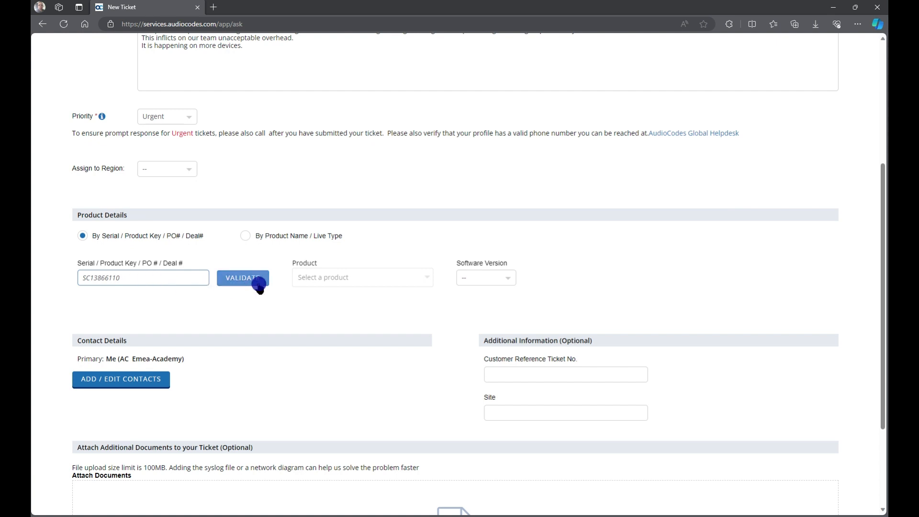
click(242, 277)
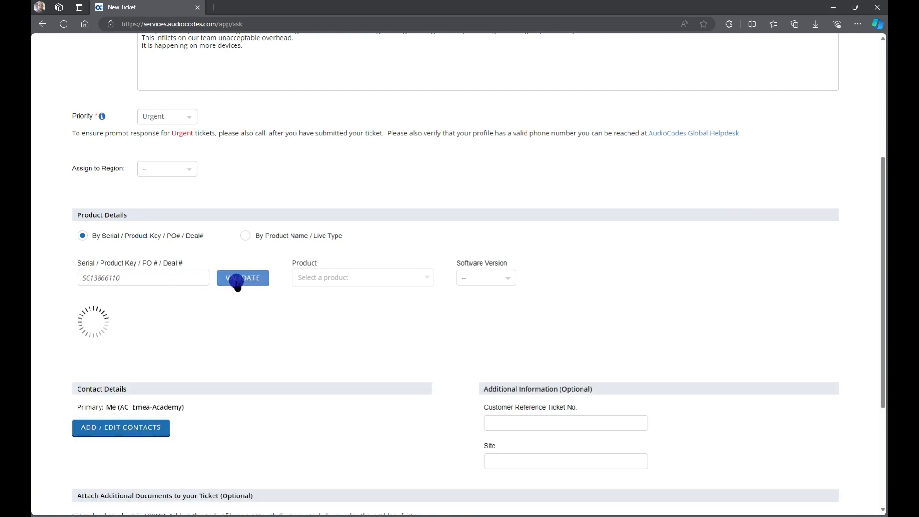
click(243, 277)
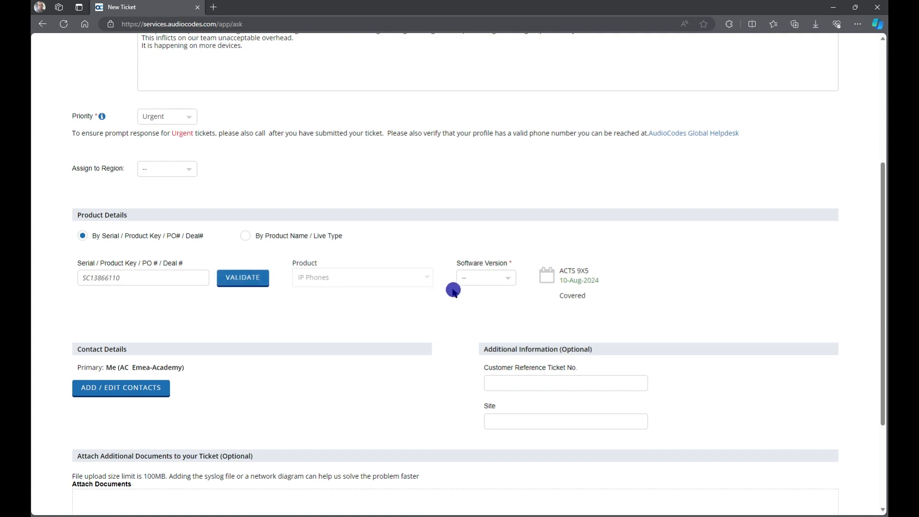
mouse_move(560, 241)
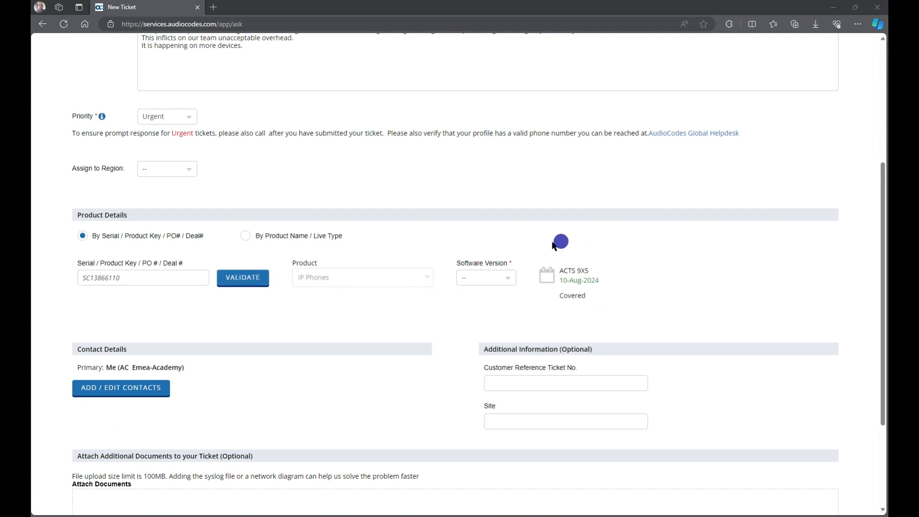
mouse_move(535, 259)
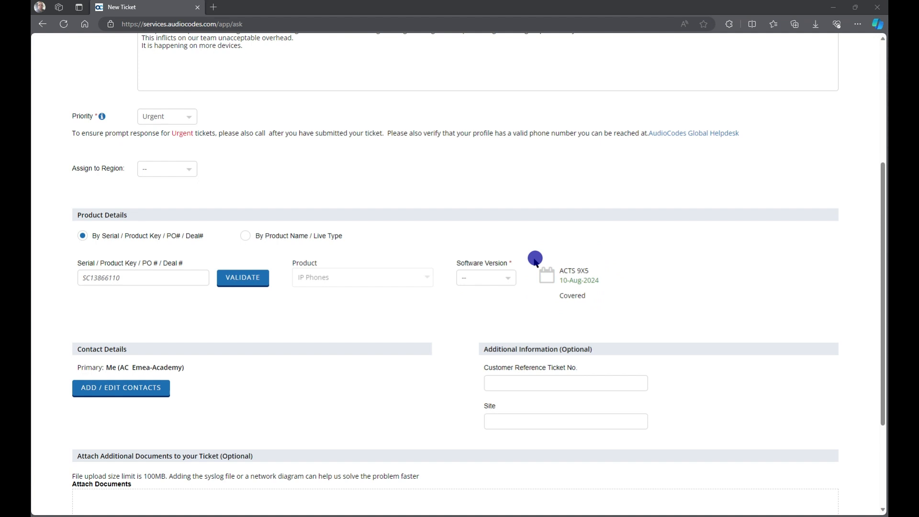
click(485, 277)
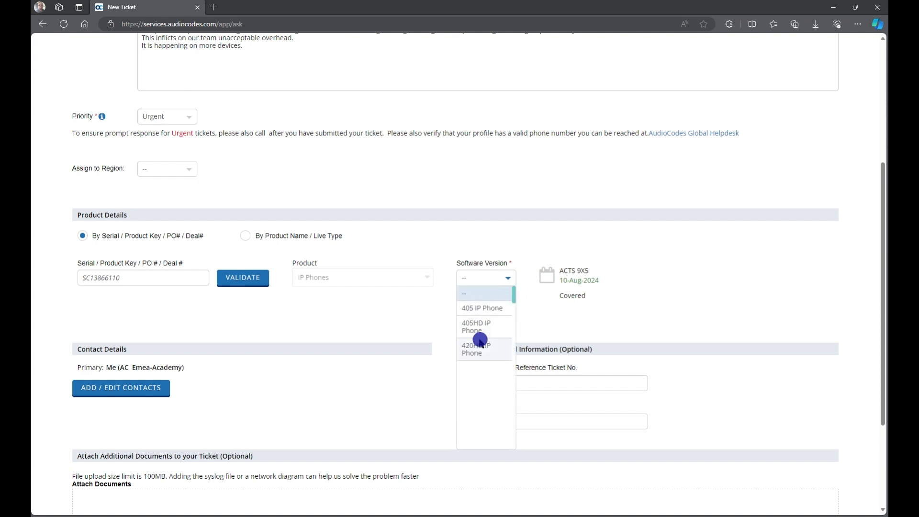
click(472, 348)
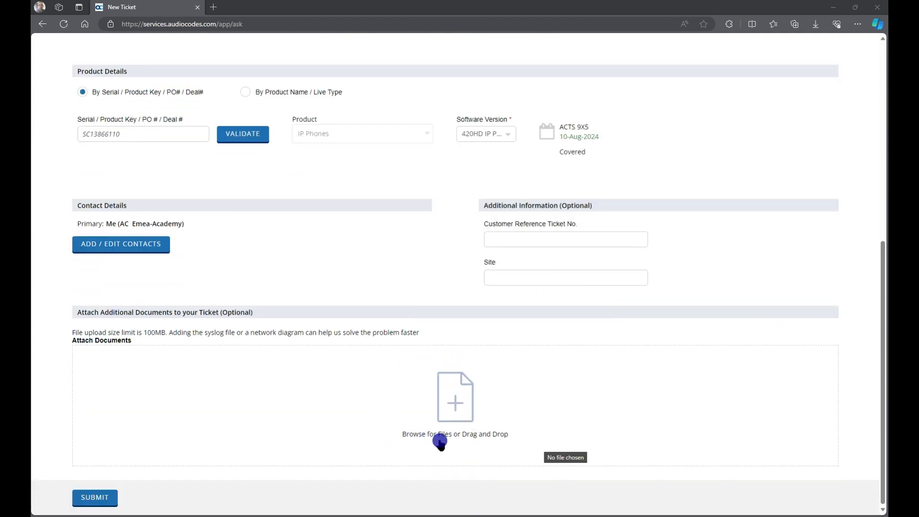
Step: Submit the serial-validated Teams IP-phone ticket
click(94, 497)
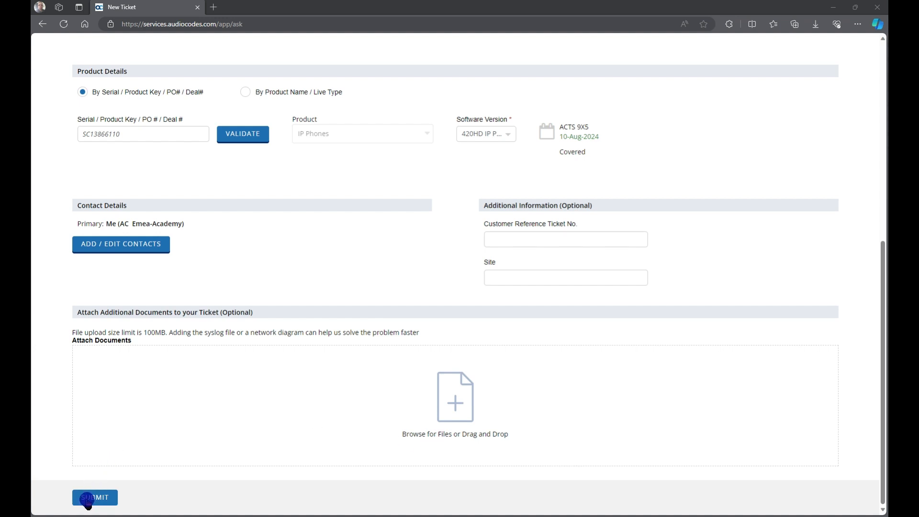
click(94, 497)
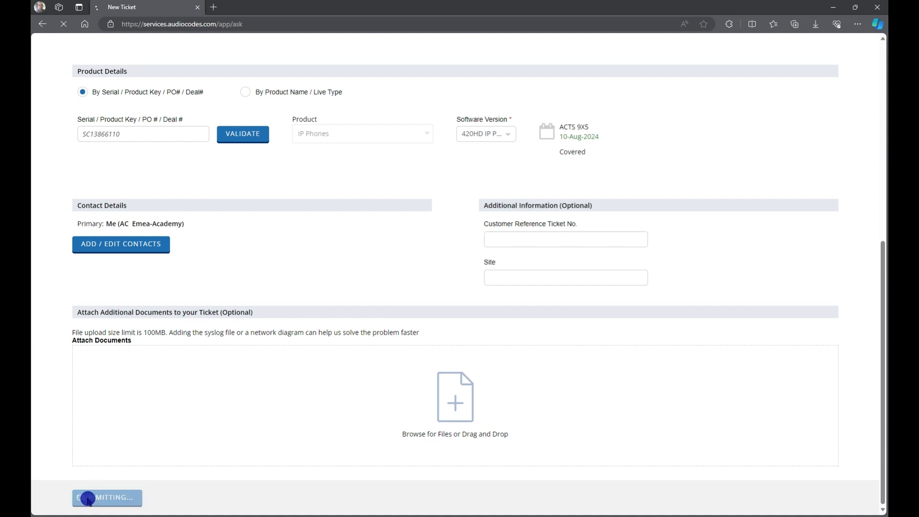
click(107, 497)
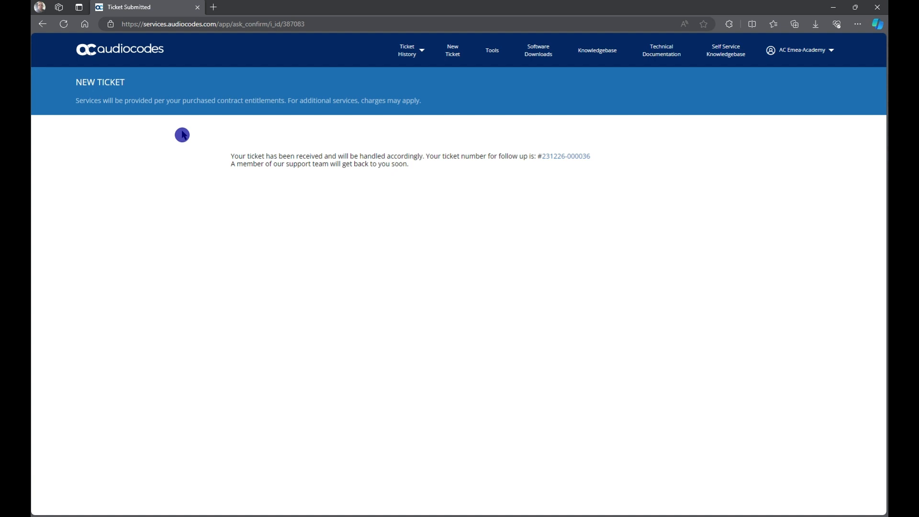
mouse_move(381, 145)
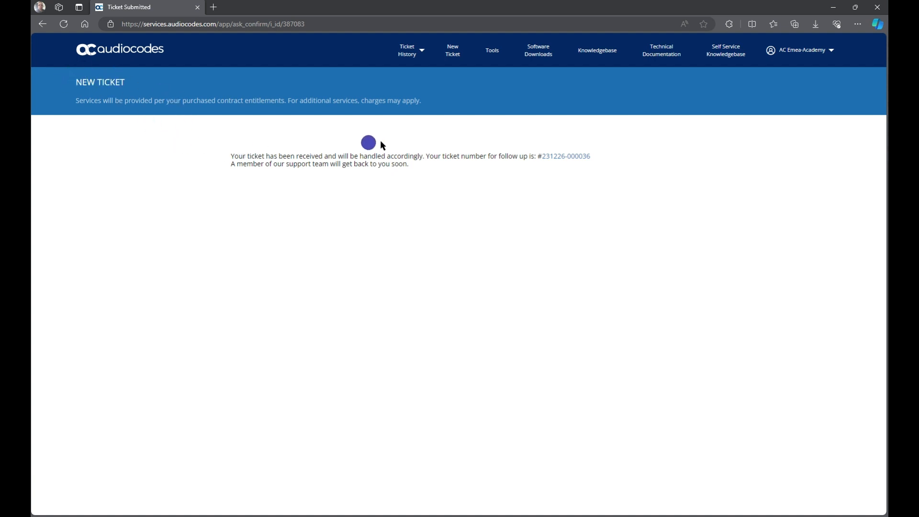
mouse_move(518, 177)
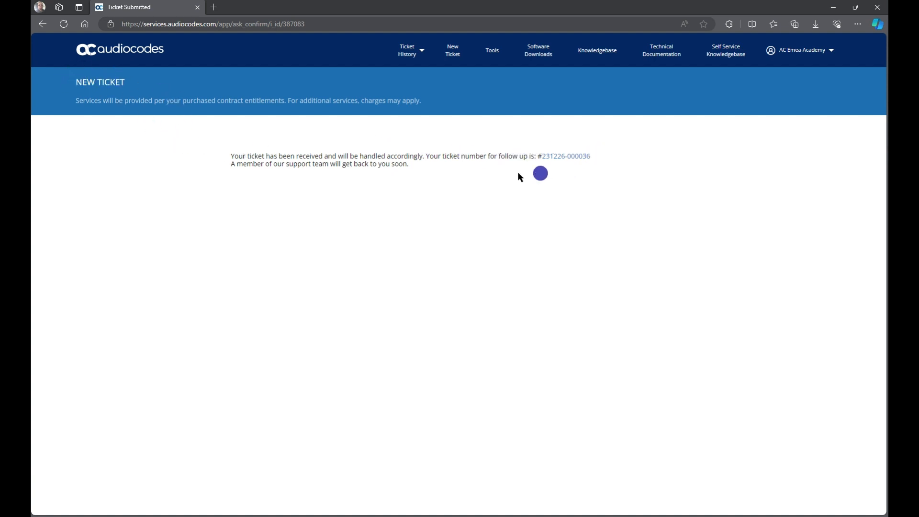
click(406, 50)
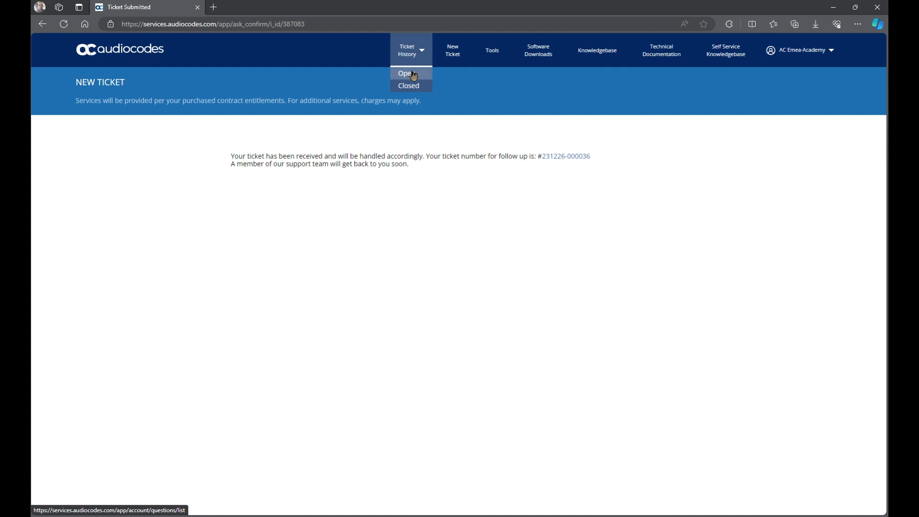
click(405, 74)
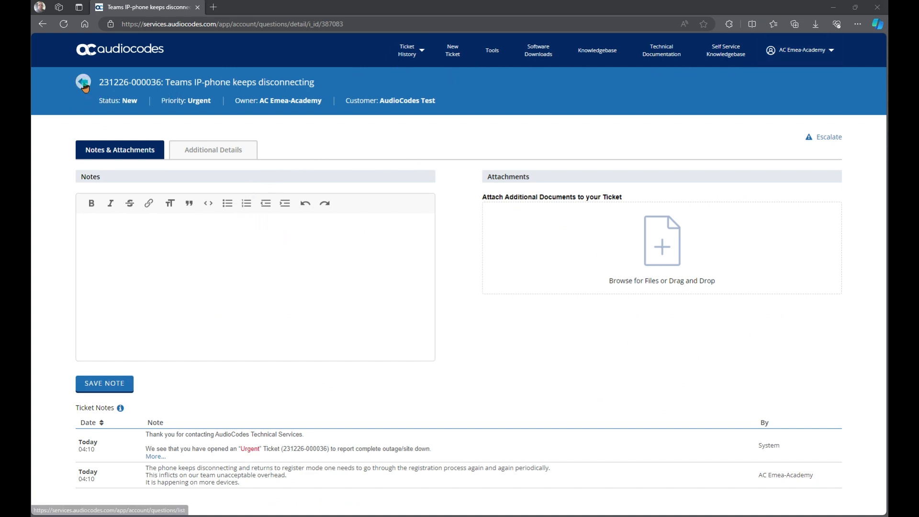
click(407, 50)
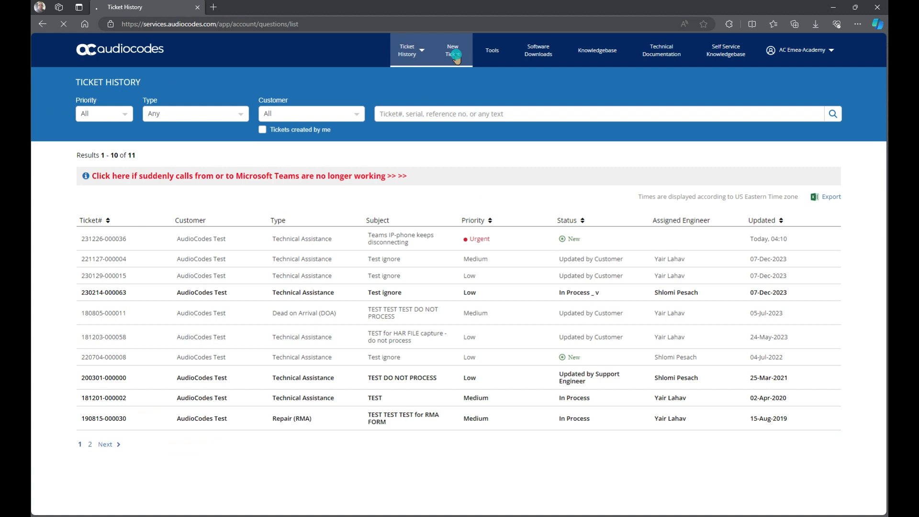
click(452, 50)
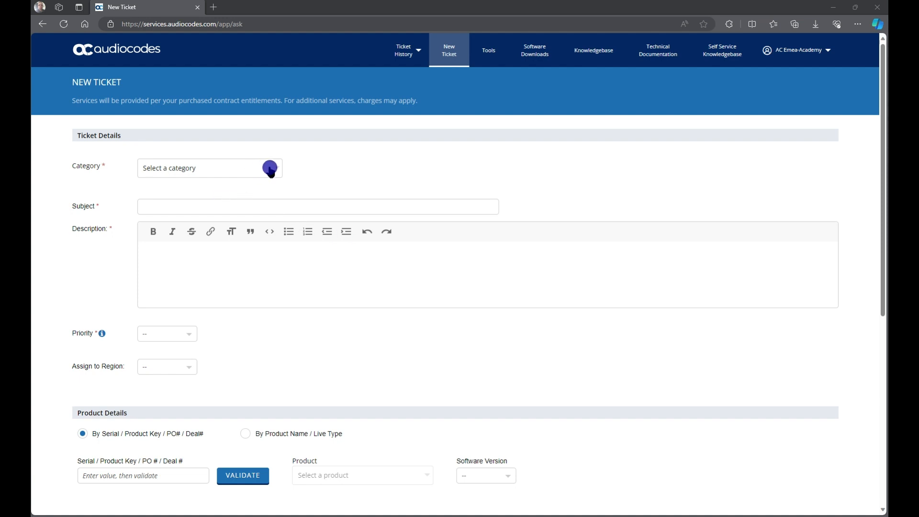
Step: Set category Technical Assistance, subject 'Outbound Calls Urgent Issue', and Urgent priority
click(210, 168)
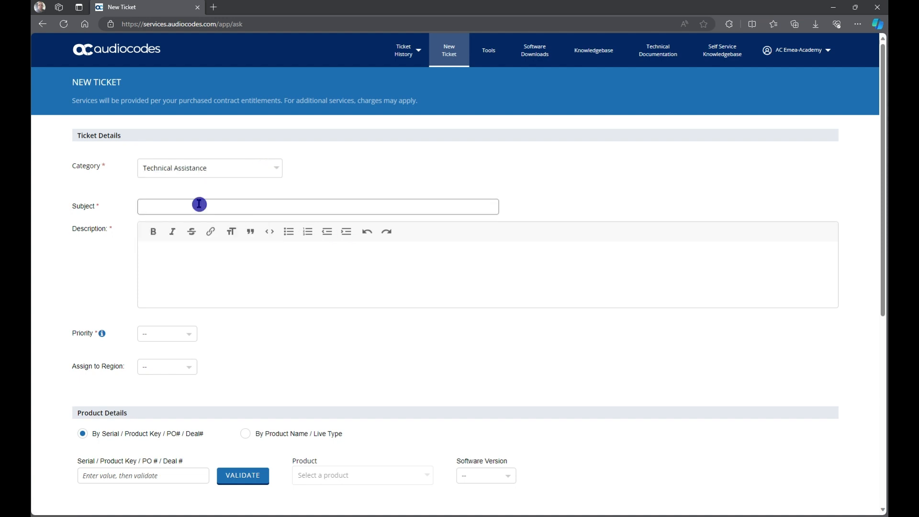
text(Outbound Calls Urgent Issue)
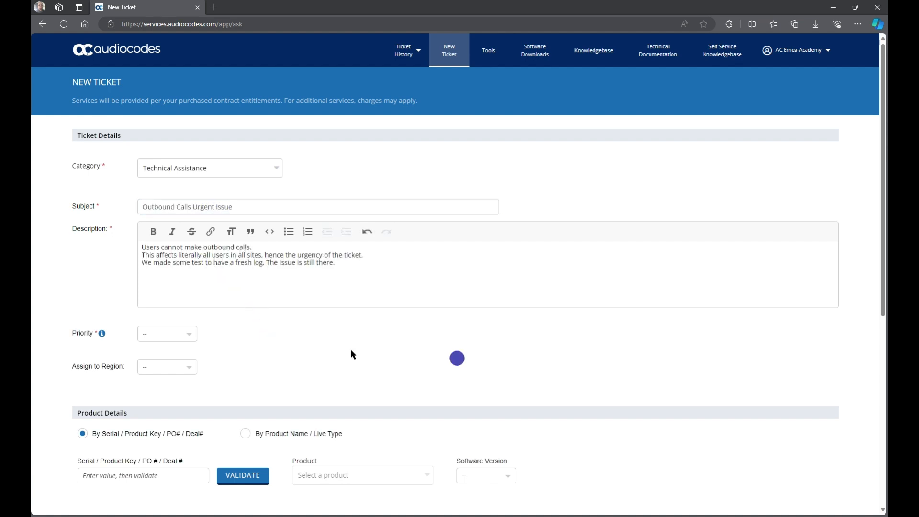
click(166, 333)
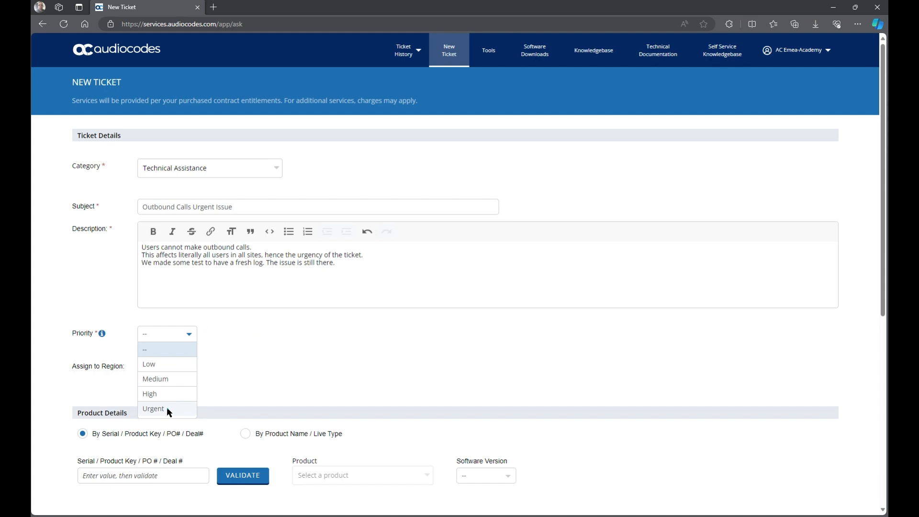
click(154, 408)
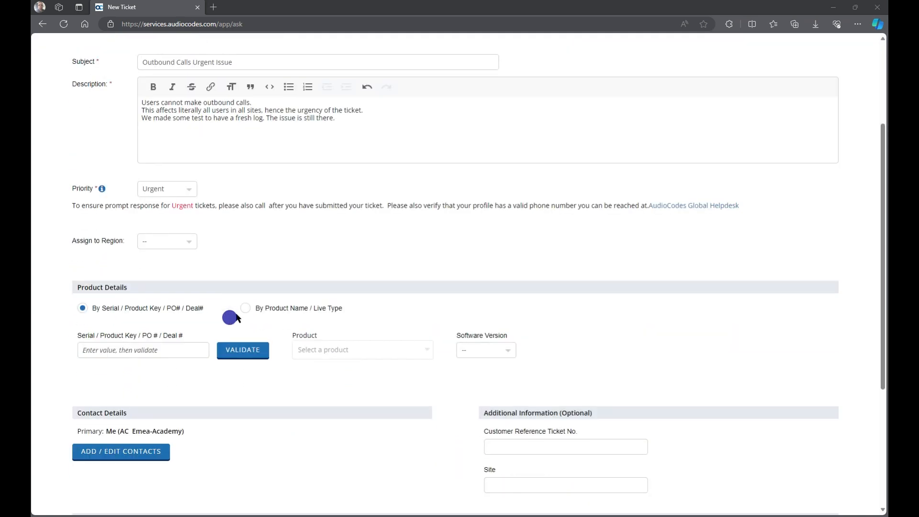
Step: Identify the product by Live type as AudioCodes Live > Live Cloud Teams
click(245, 308)
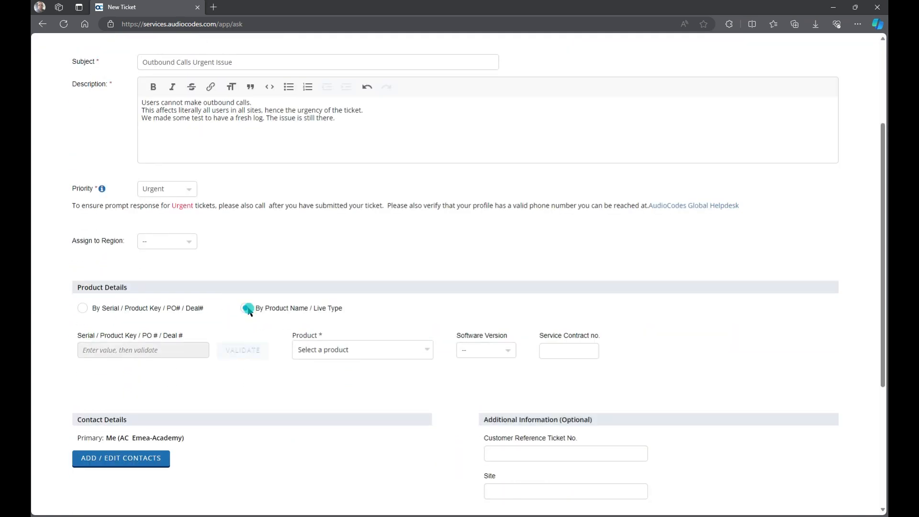
click(245, 308)
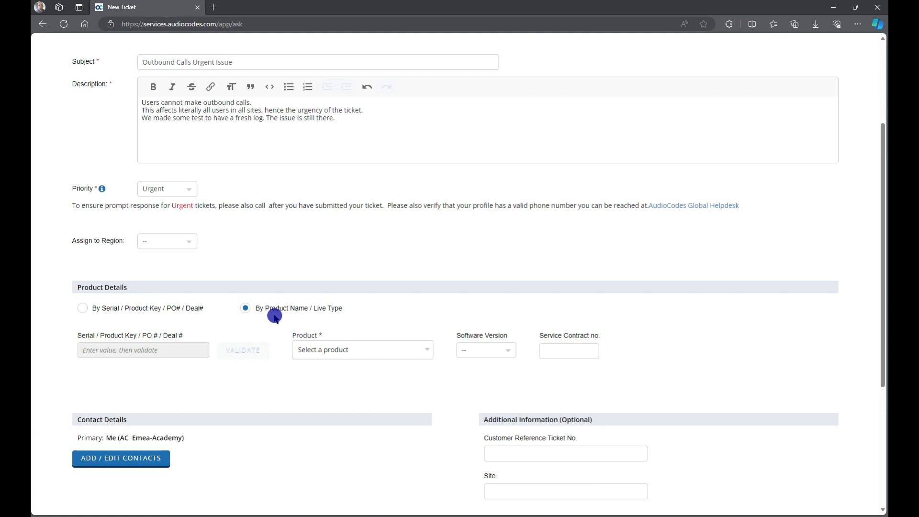
mouse_move(425, 350)
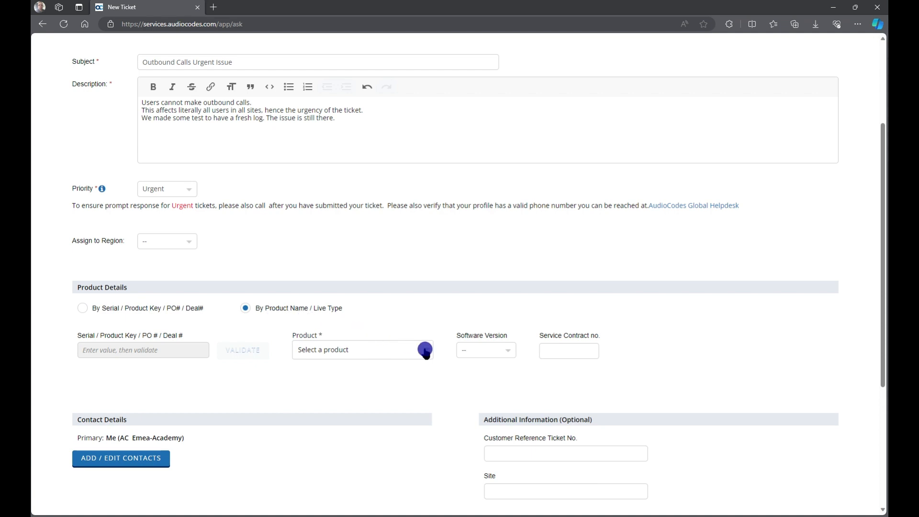
click(361, 350)
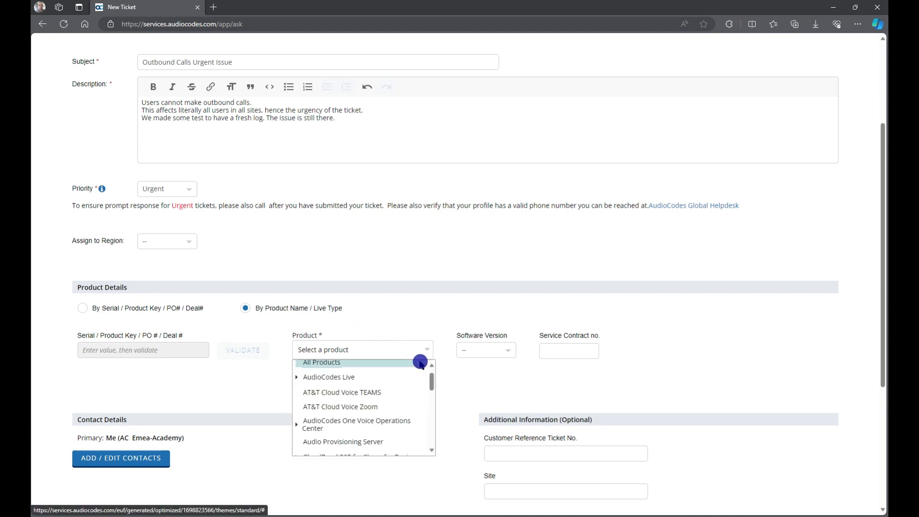
scroll(down, 3)
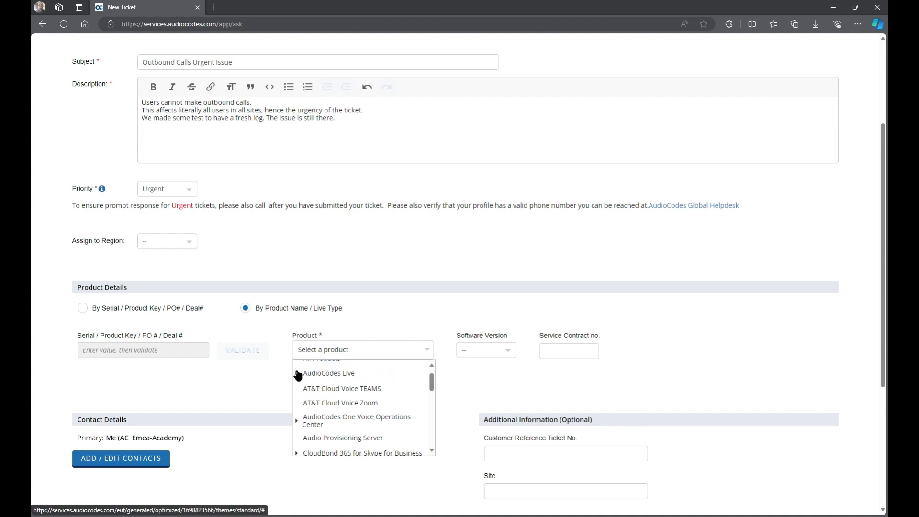
click(329, 373)
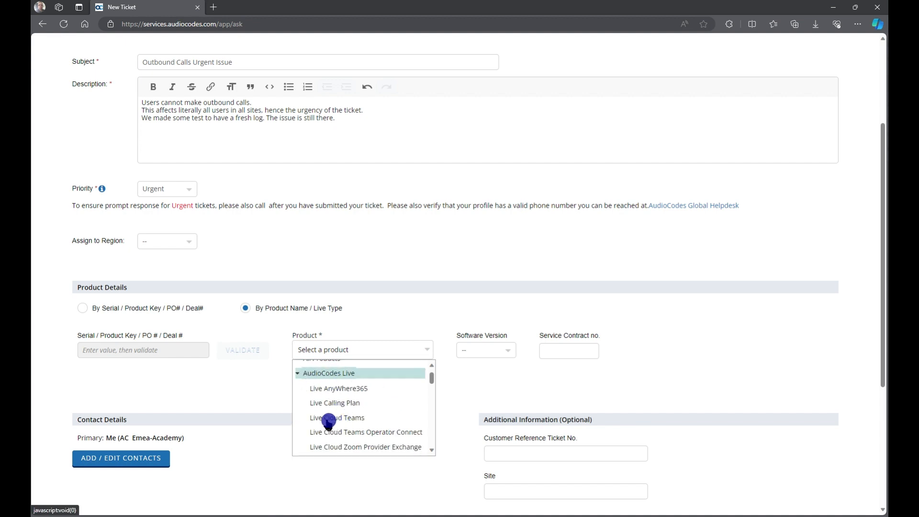
click(337, 418)
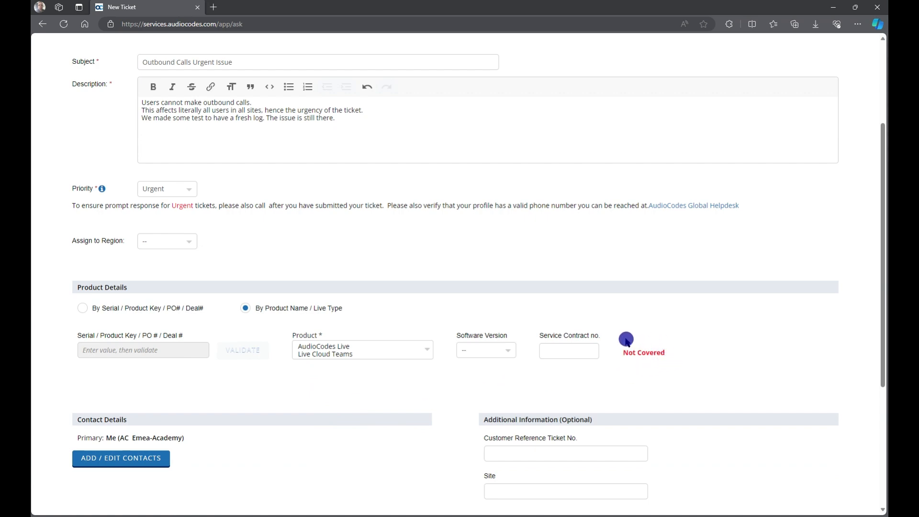
mouse_move(622, 370)
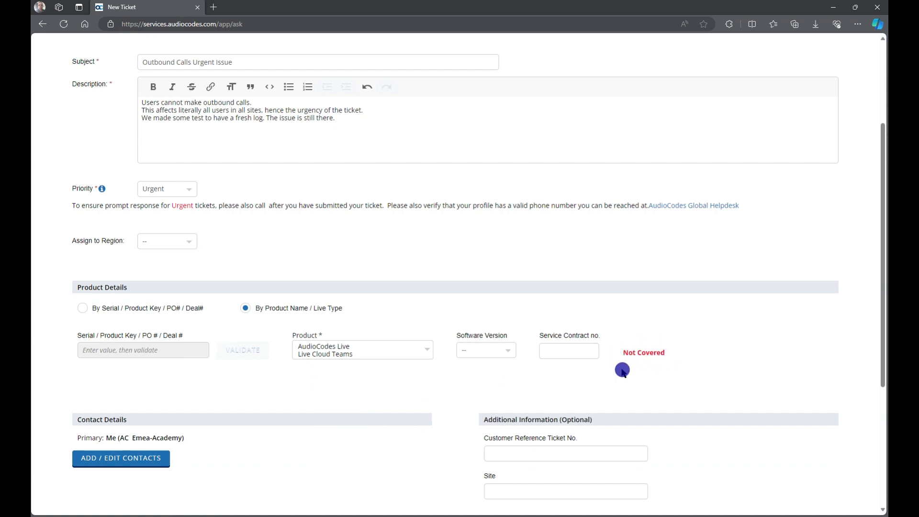
scroll(down, 3)
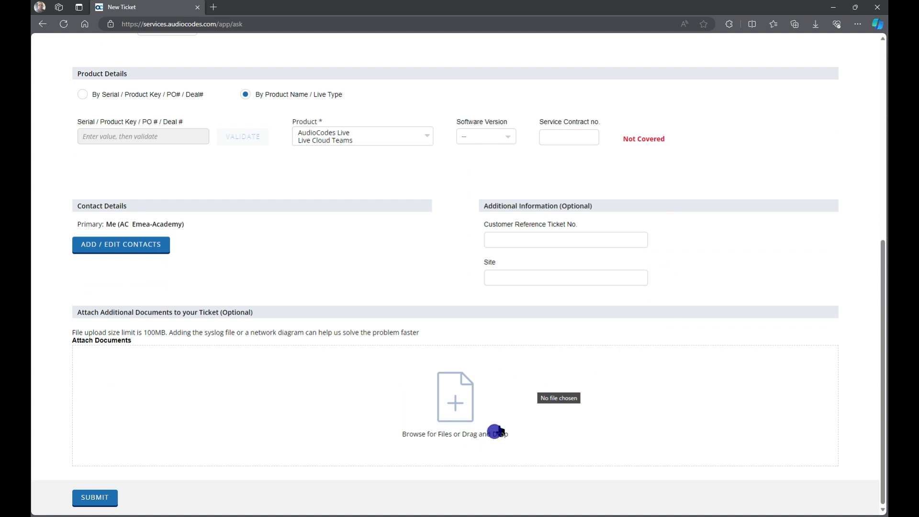
mouse_move(94, 497)
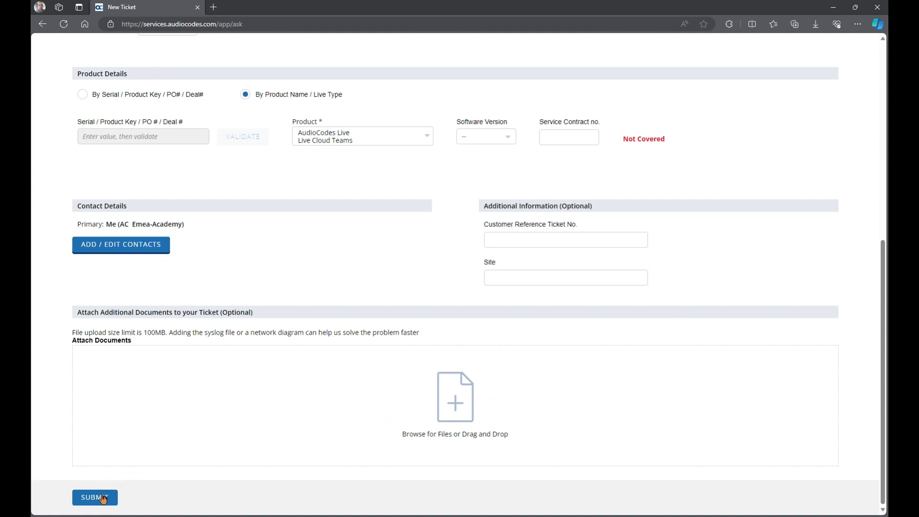
click(94, 497)
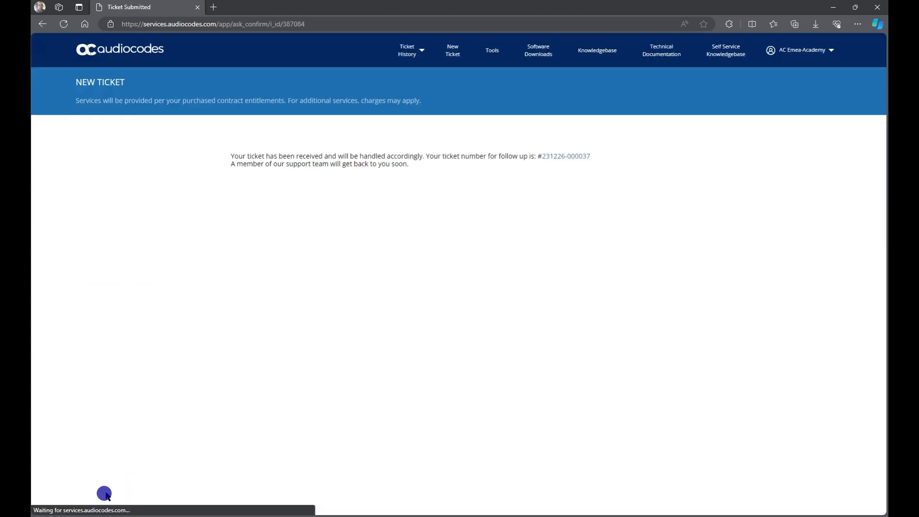
mouse_move(573, 143)
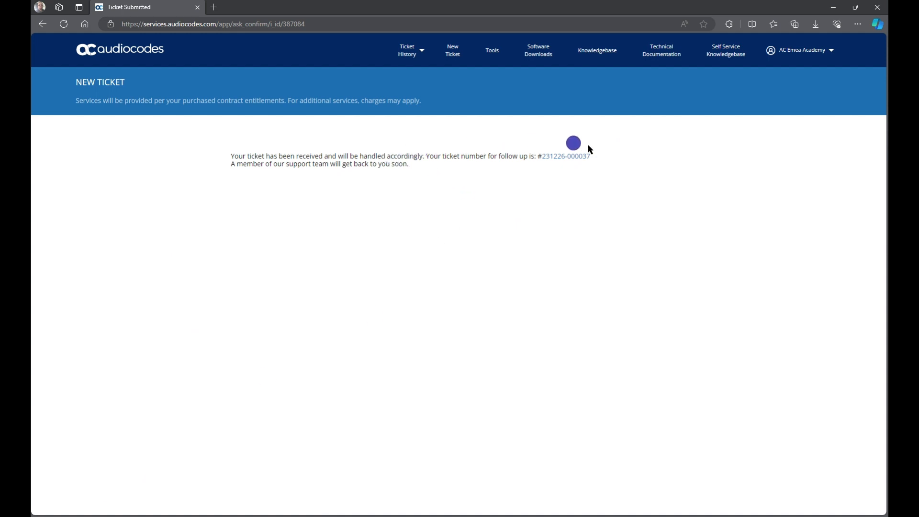
click(408, 50)
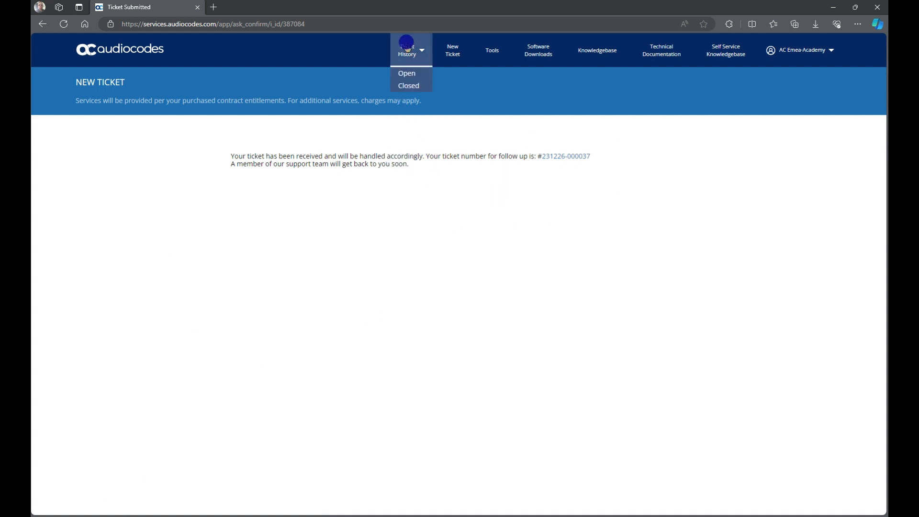